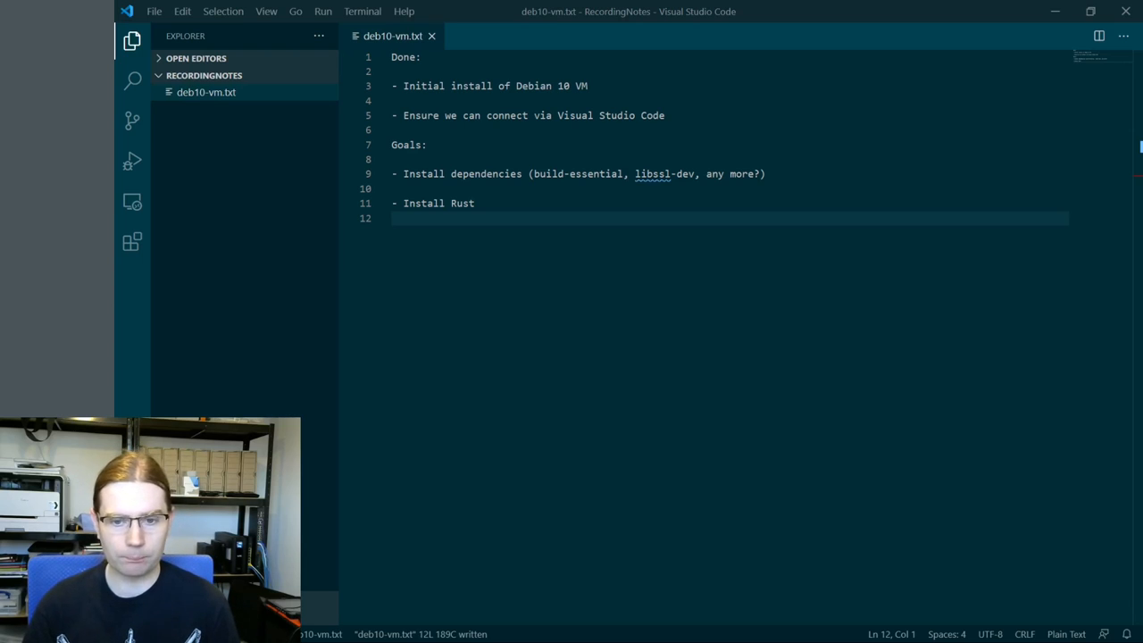
mouse_move(297, 335)
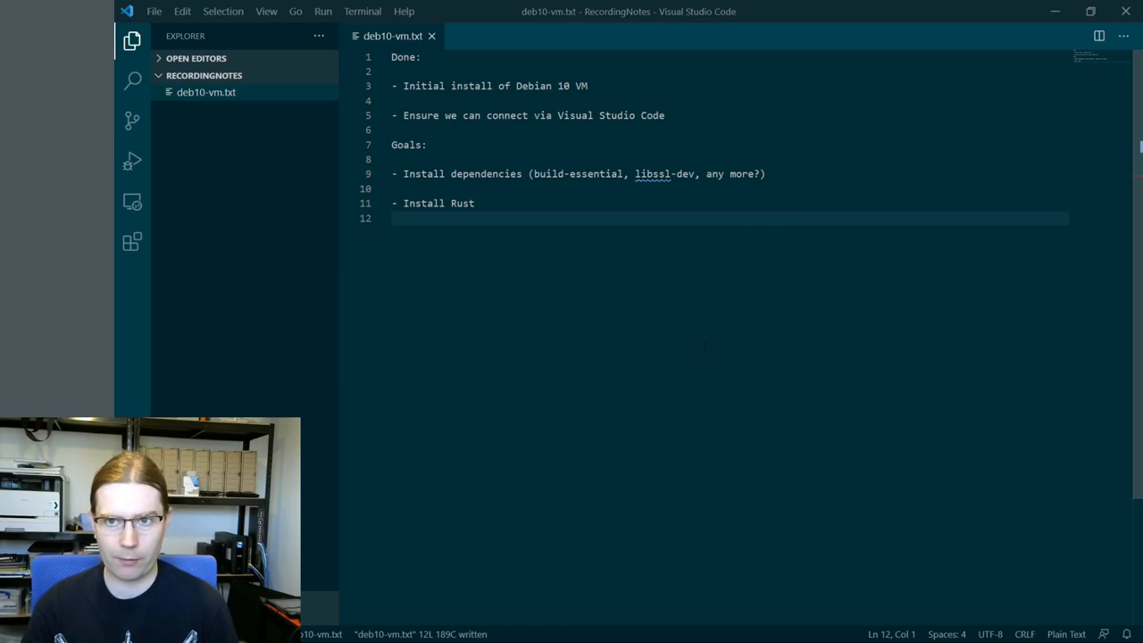
mouse_move(707, 315)
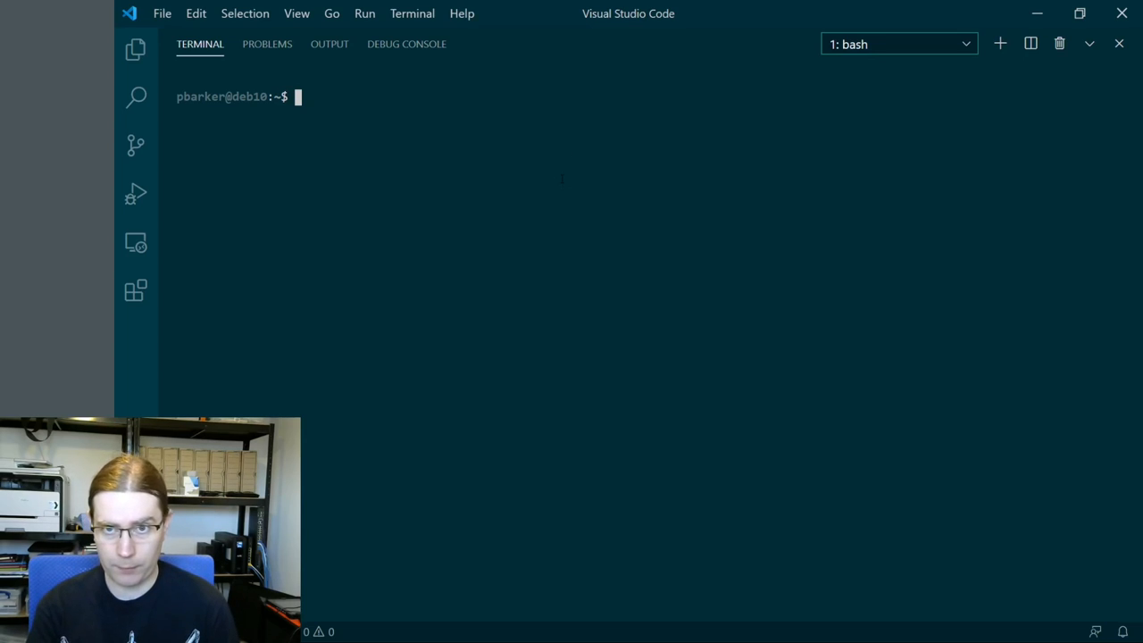
Run sudo apt install build-essential libssl-dev git and confirm with the sudo password
text(sudo apt)
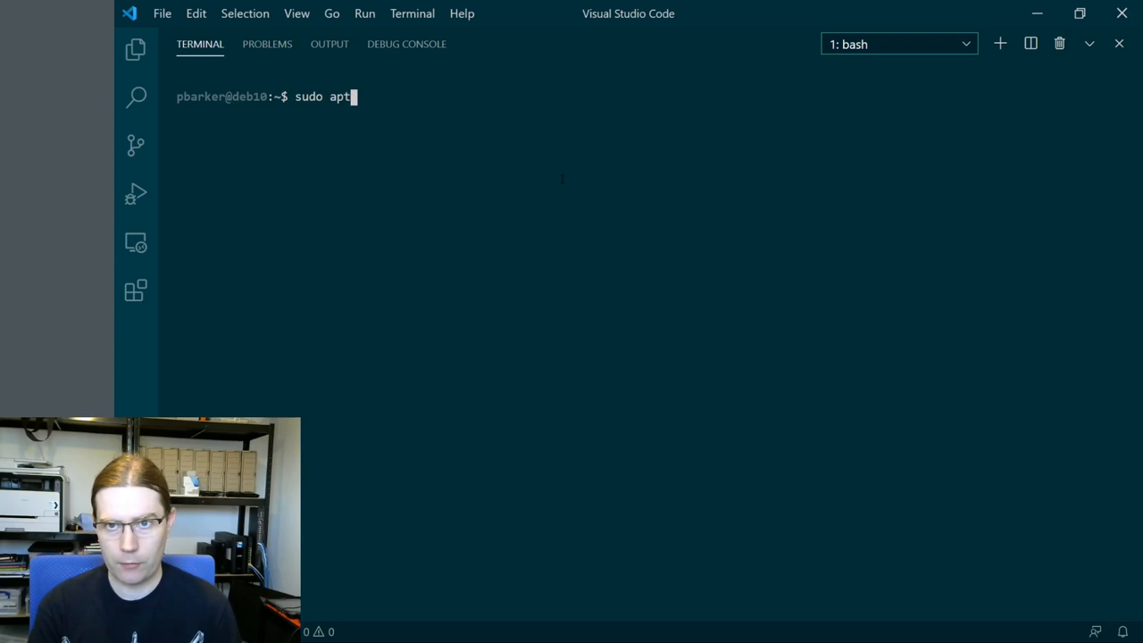
text(install)
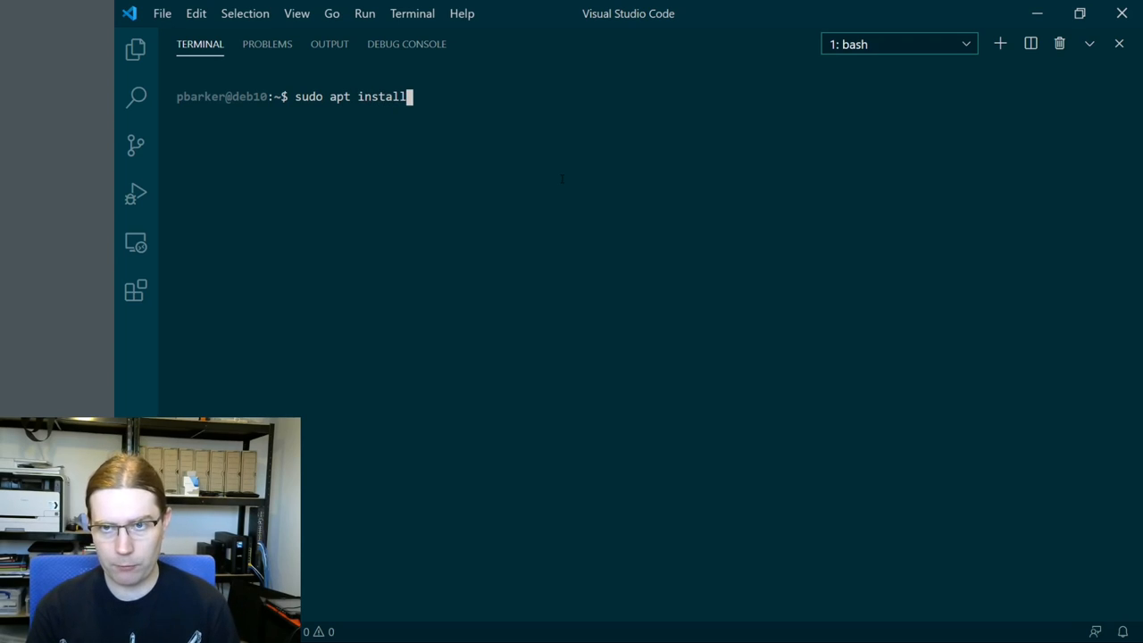
text(build-esse)
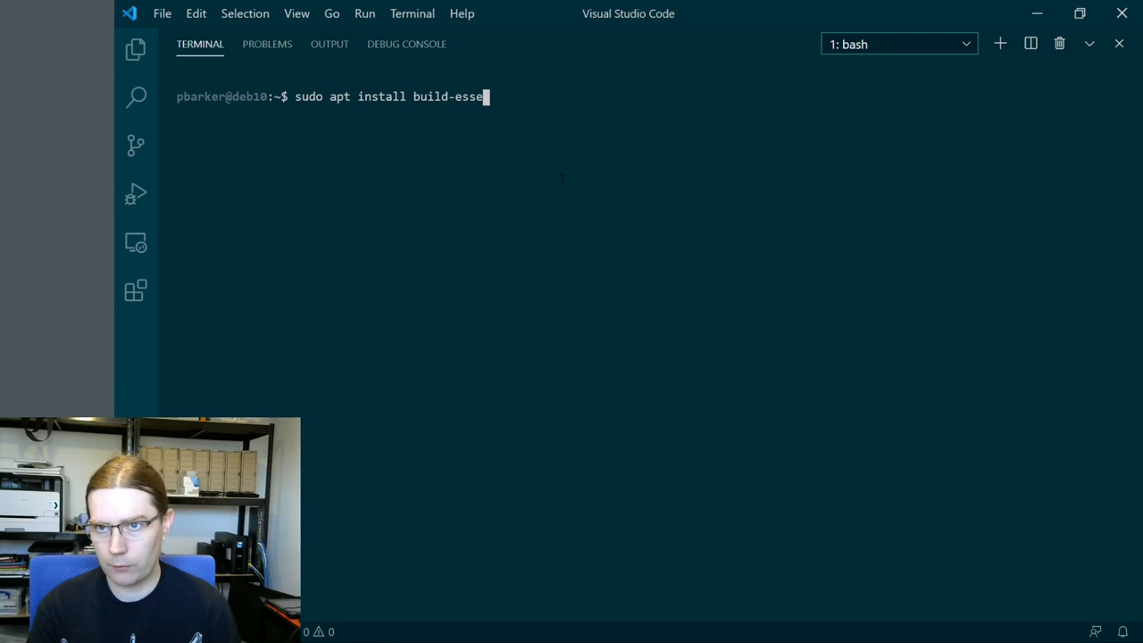
text(ntial)
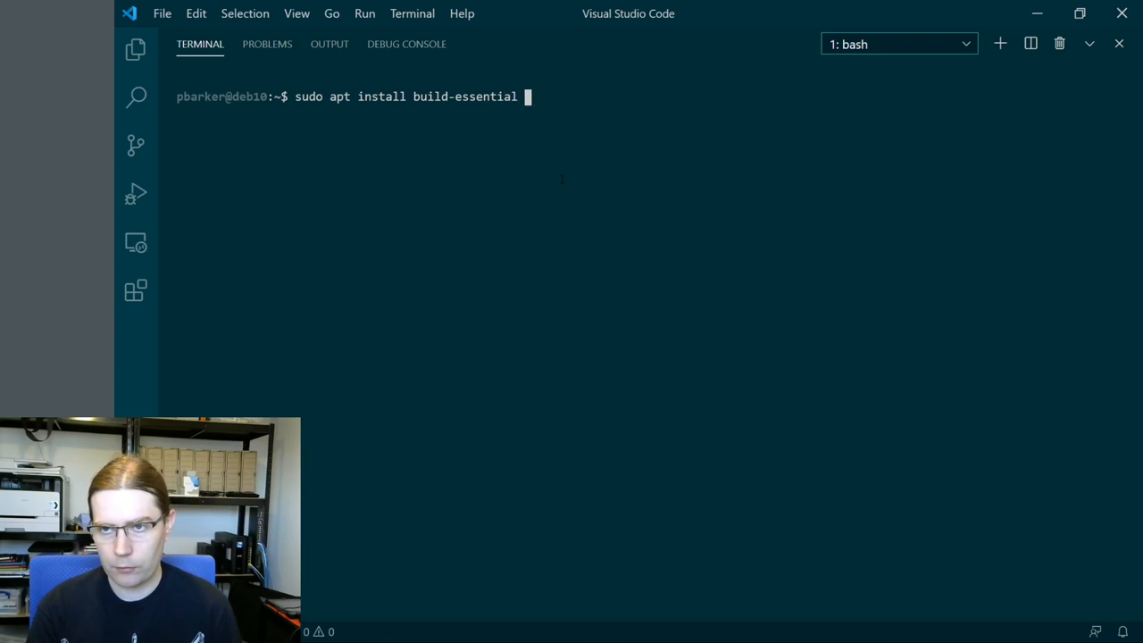
text(libssl-dev git)
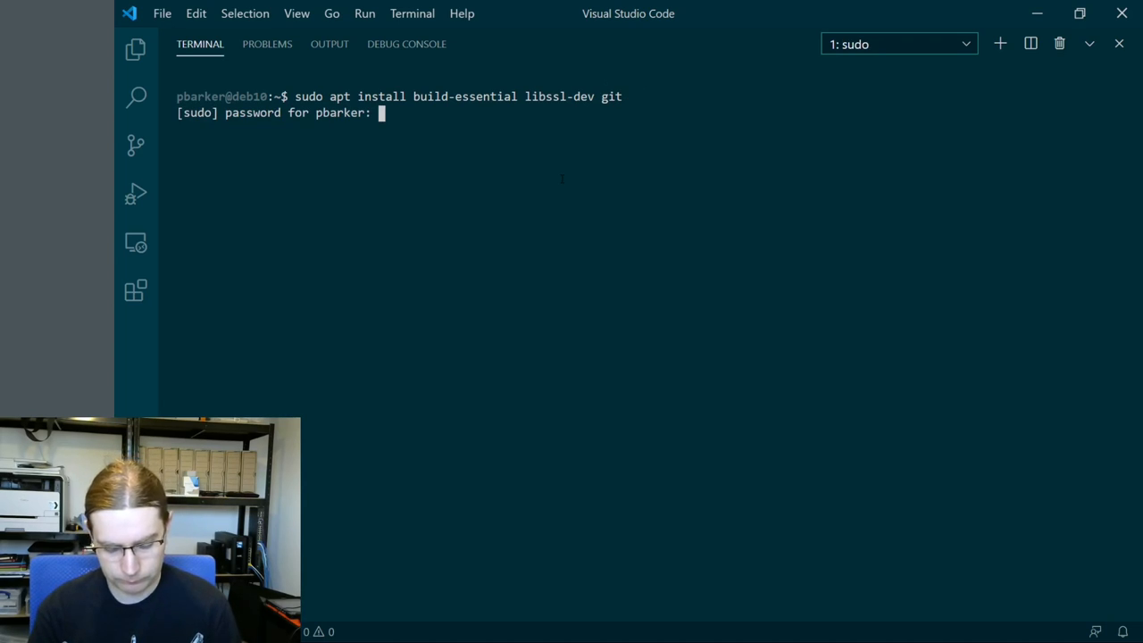
key(Enter)
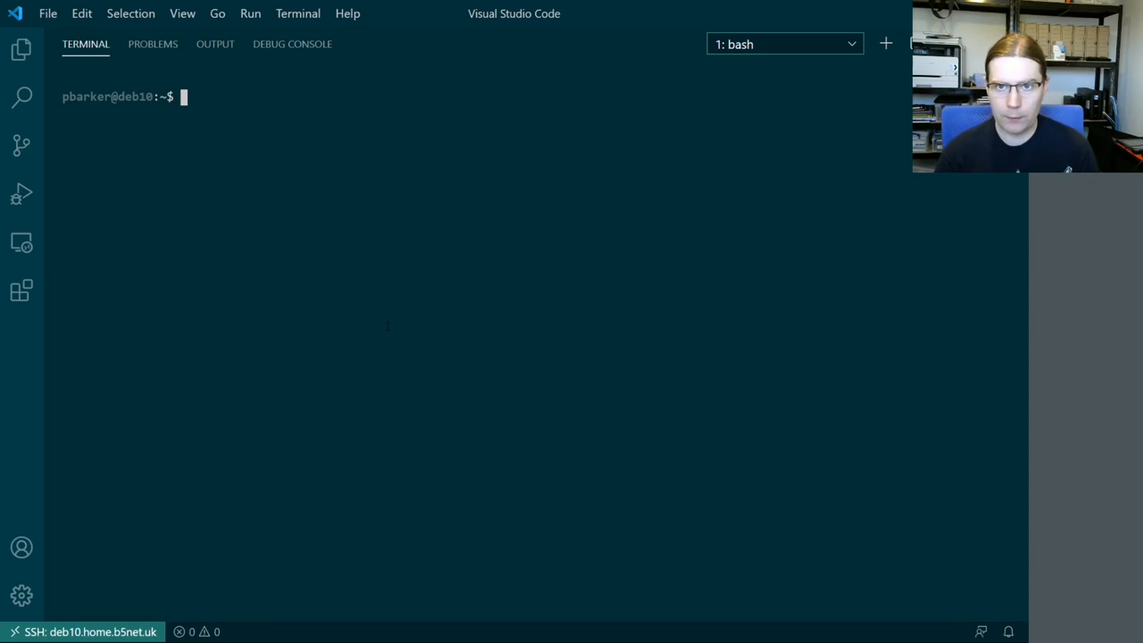
Begin a new sudo apt command at the bash prompt
text(s)
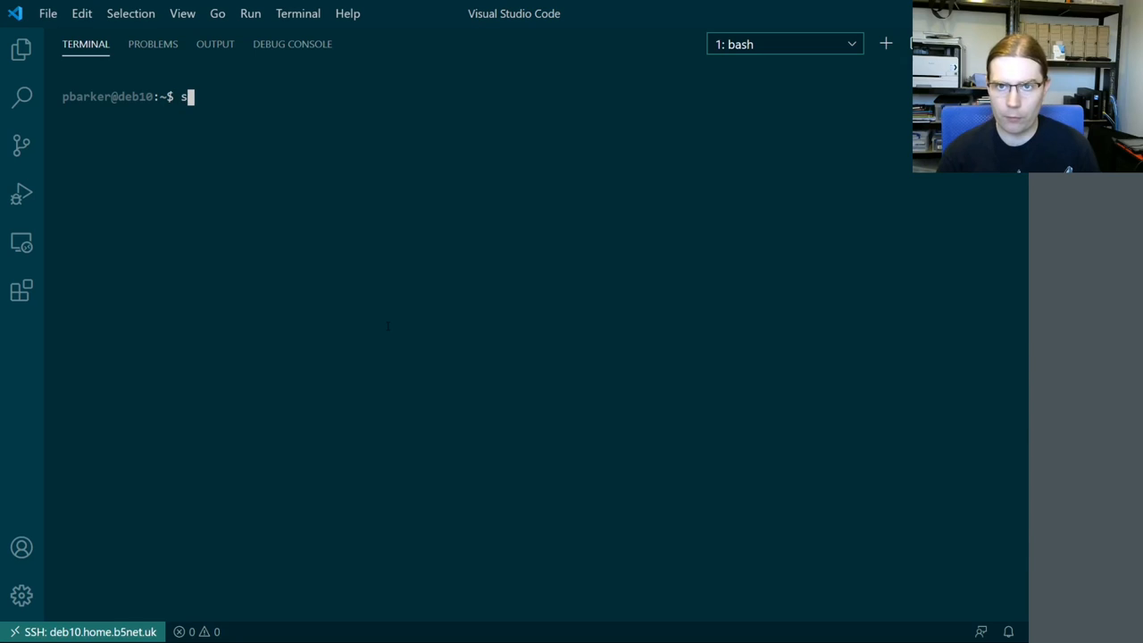
text(udo apt)
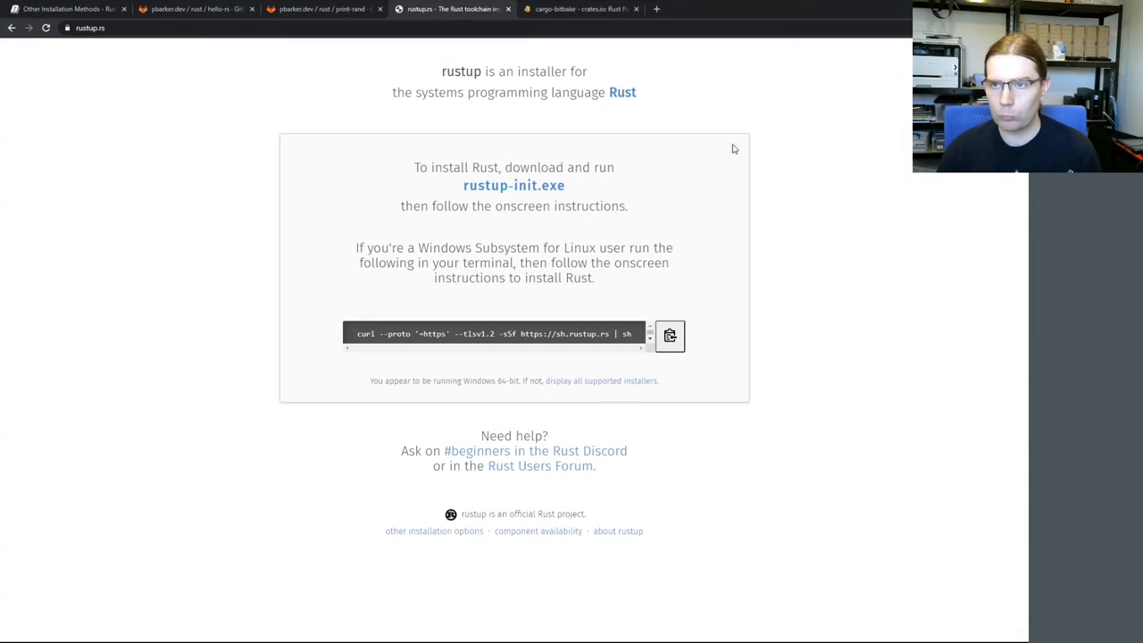
mouse_move(838, 212)
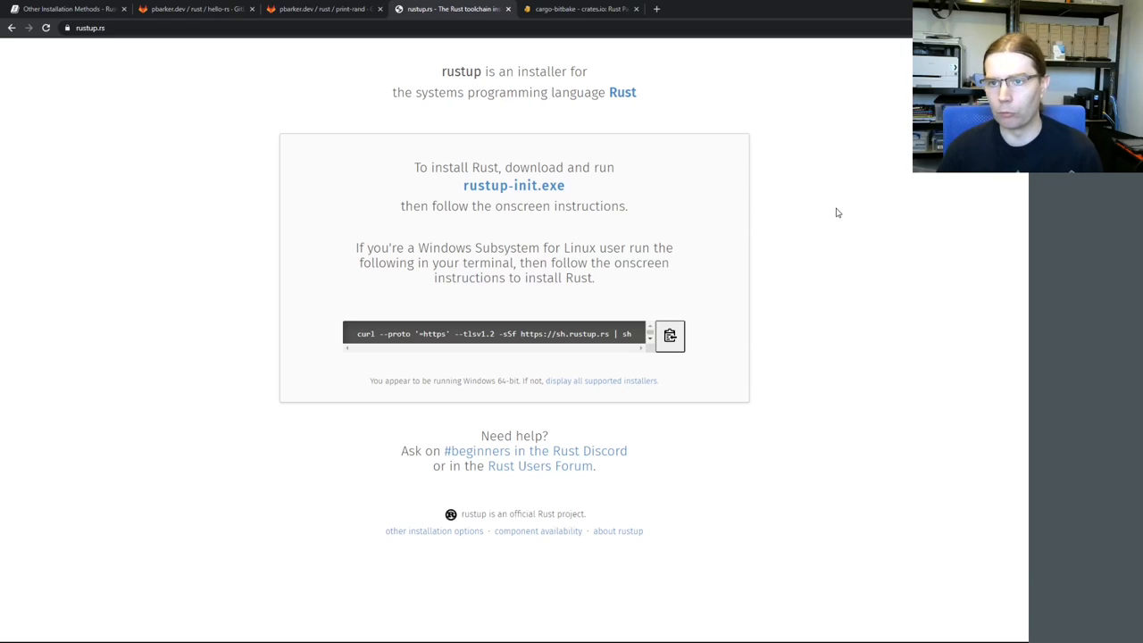
mouse_move(863, 147)
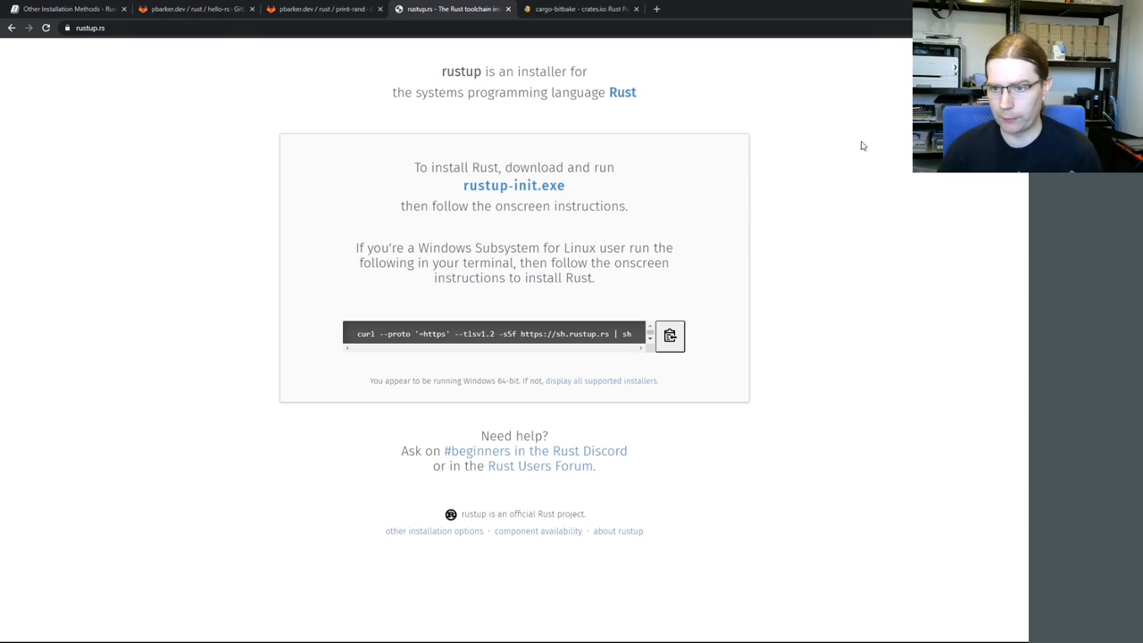
mouse_move(754, 123)
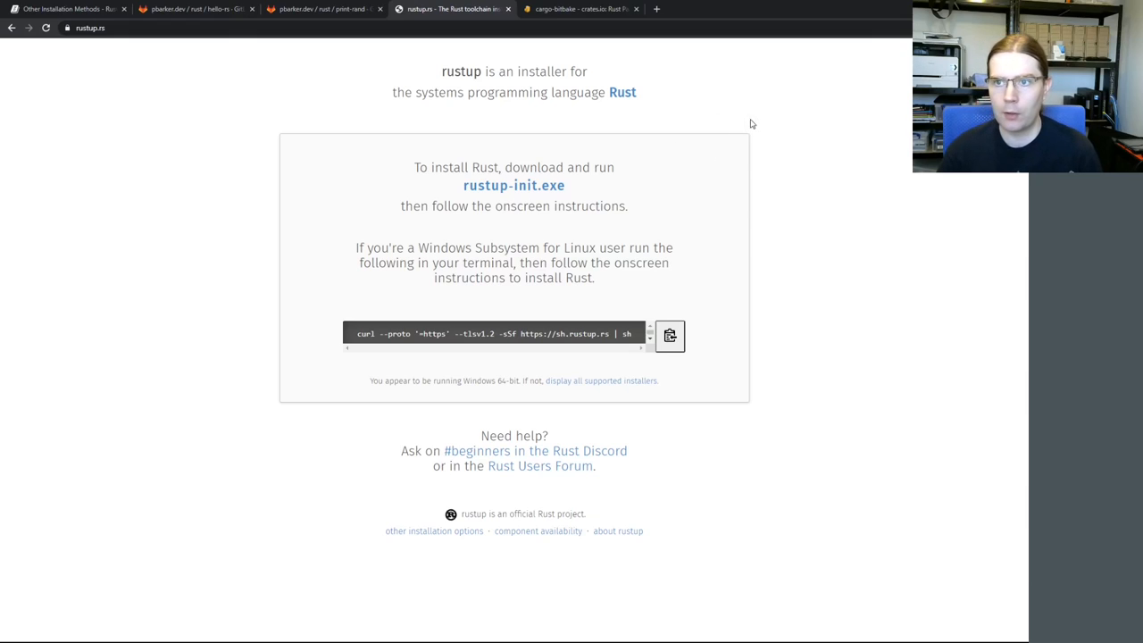
mouse_move(791, 161)
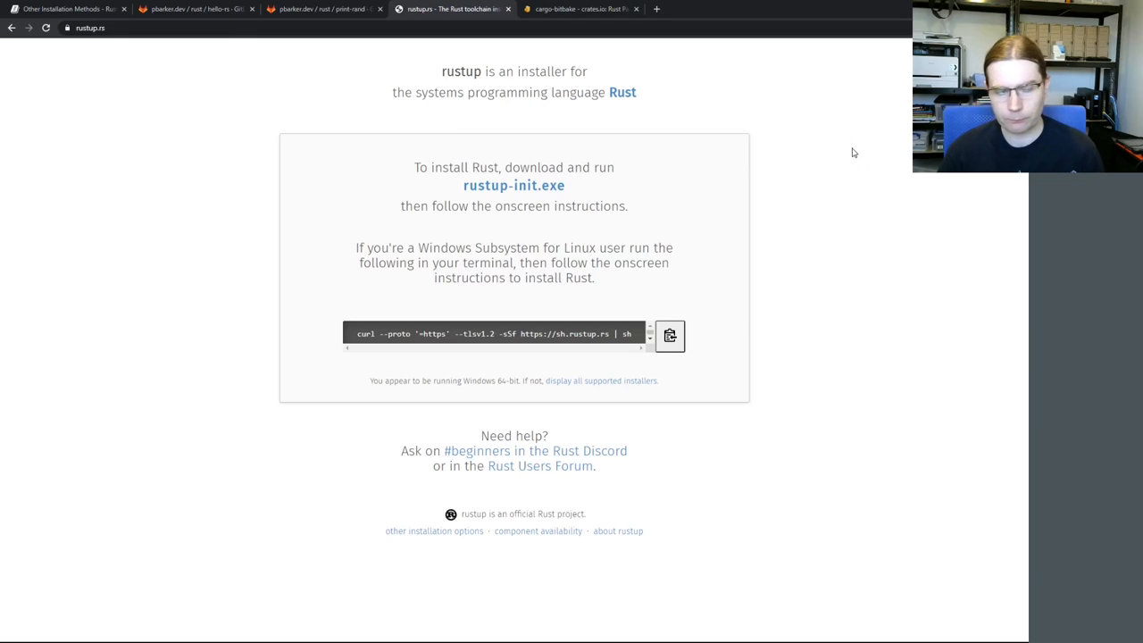
mouse_move(840, 161)
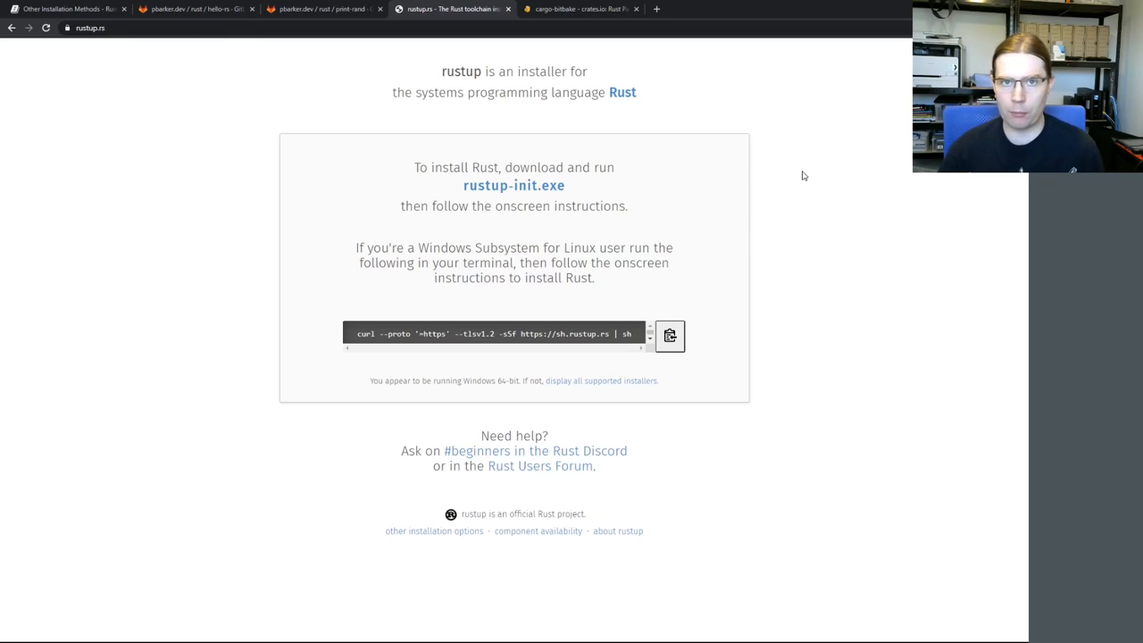
mouse_move(914, 253)
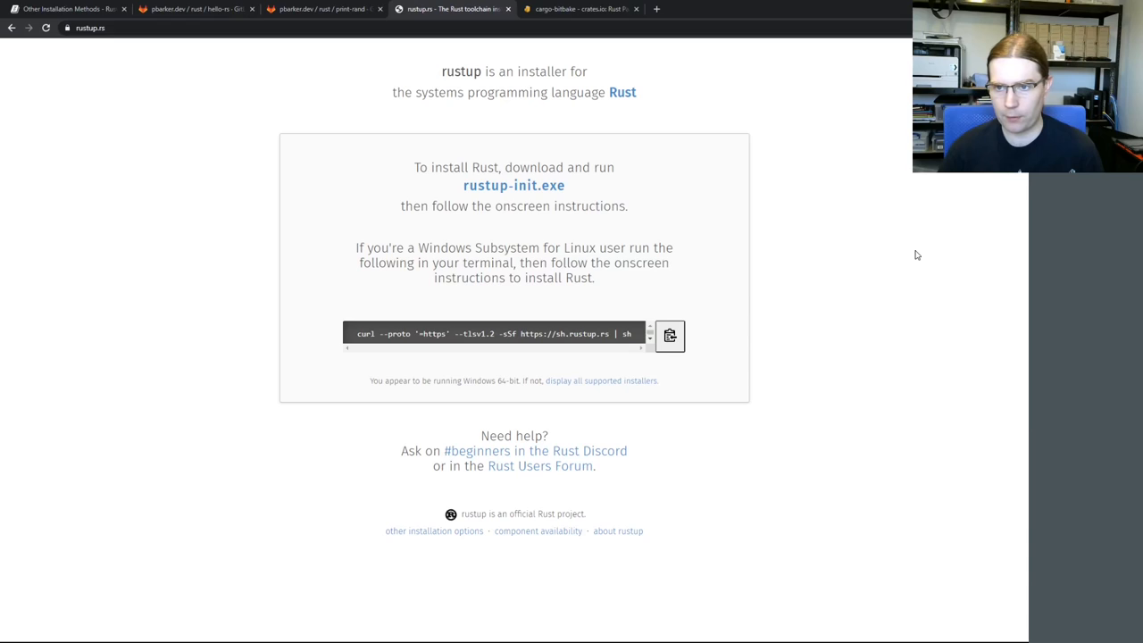
mouse_move(893, 225)
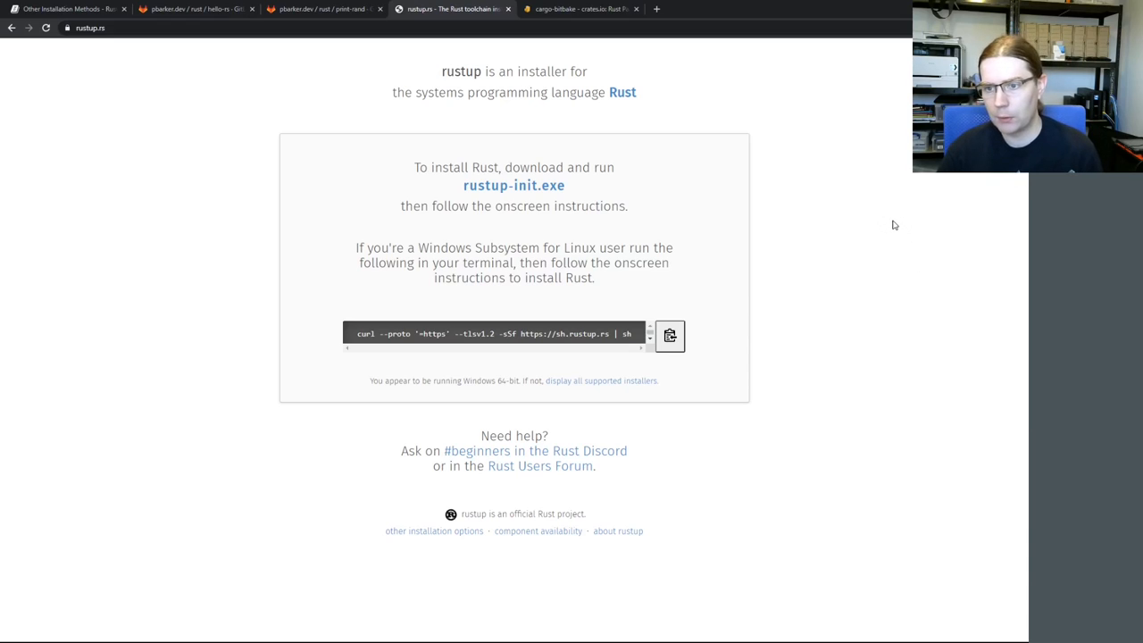
mouse_move(829, 214)
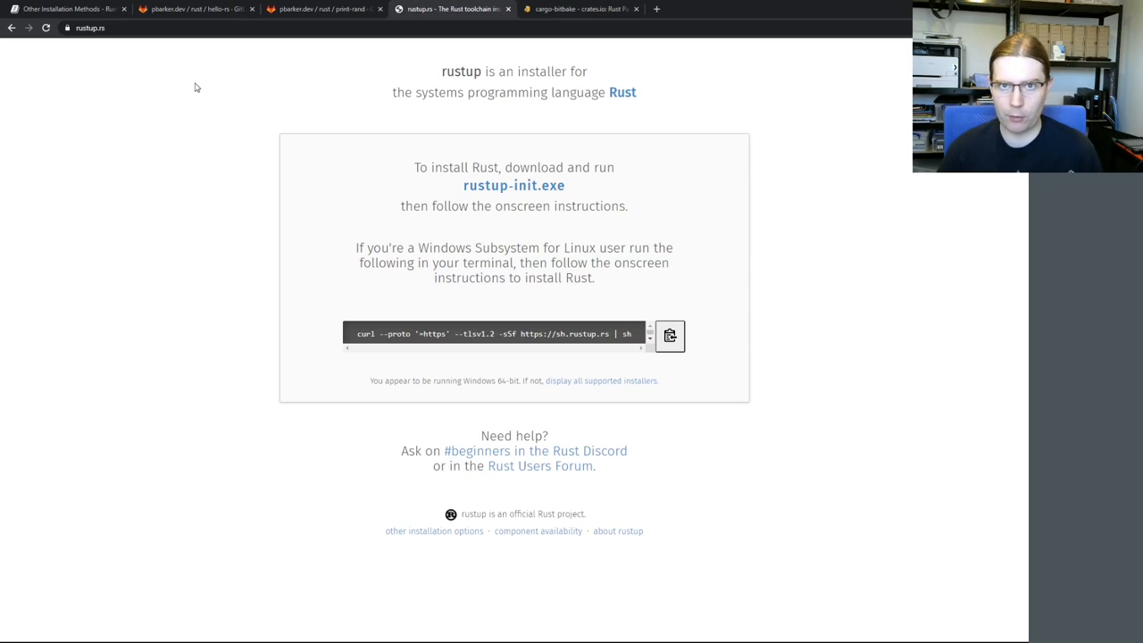
Show the Rust Forge 'Other ways to install rustup' page with the Unix curl command
click(68, 9)
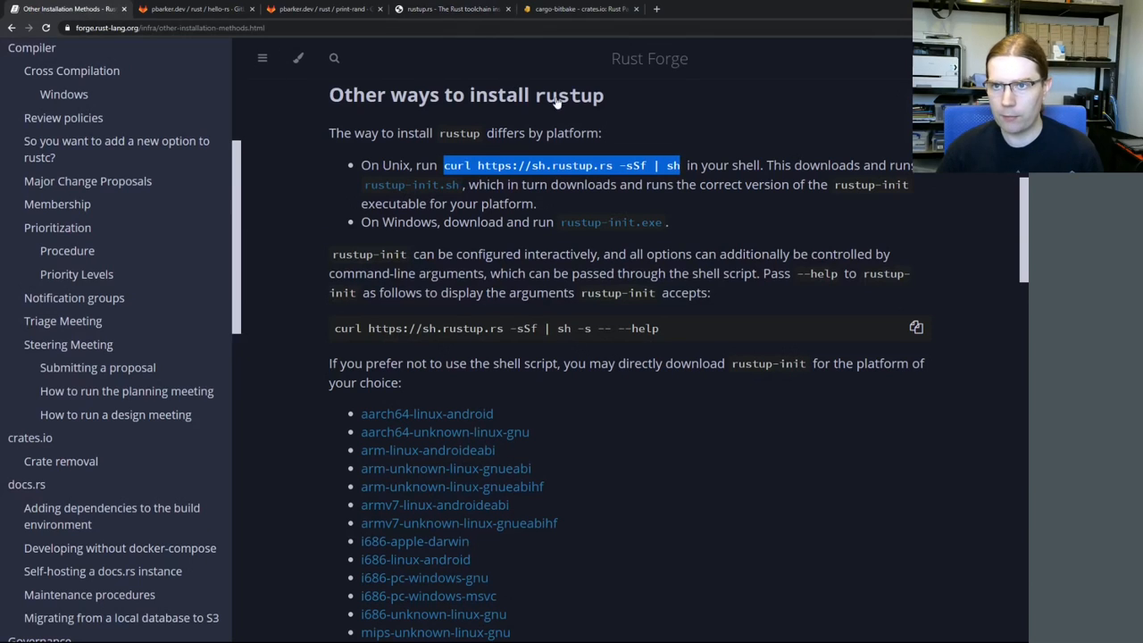
mouse_move(725, 114)
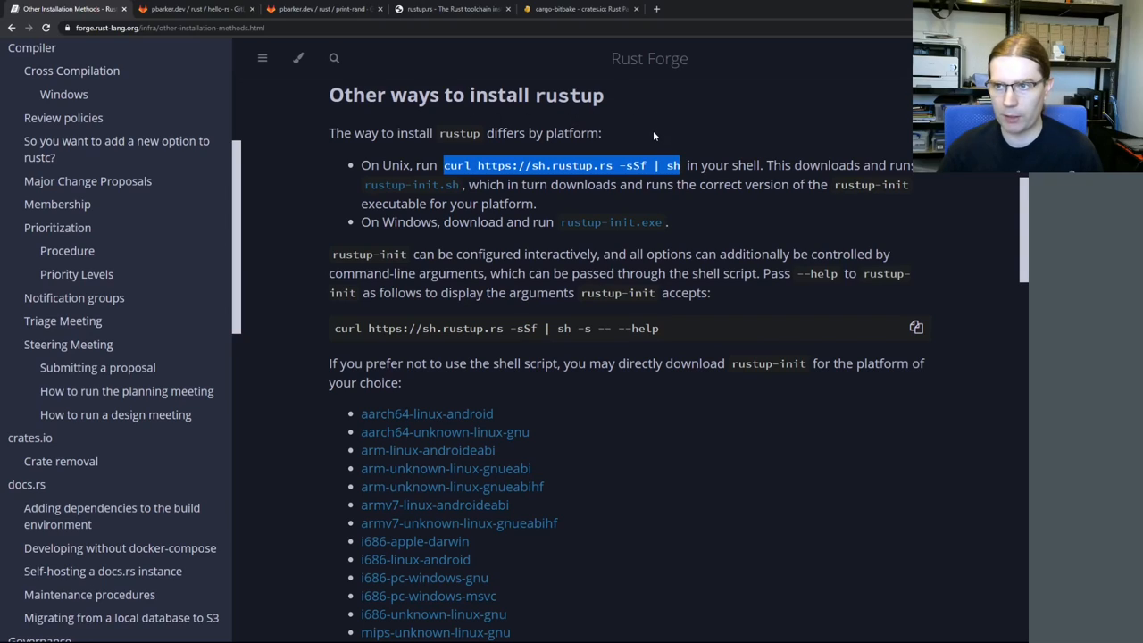
mouse_move(712, 128)
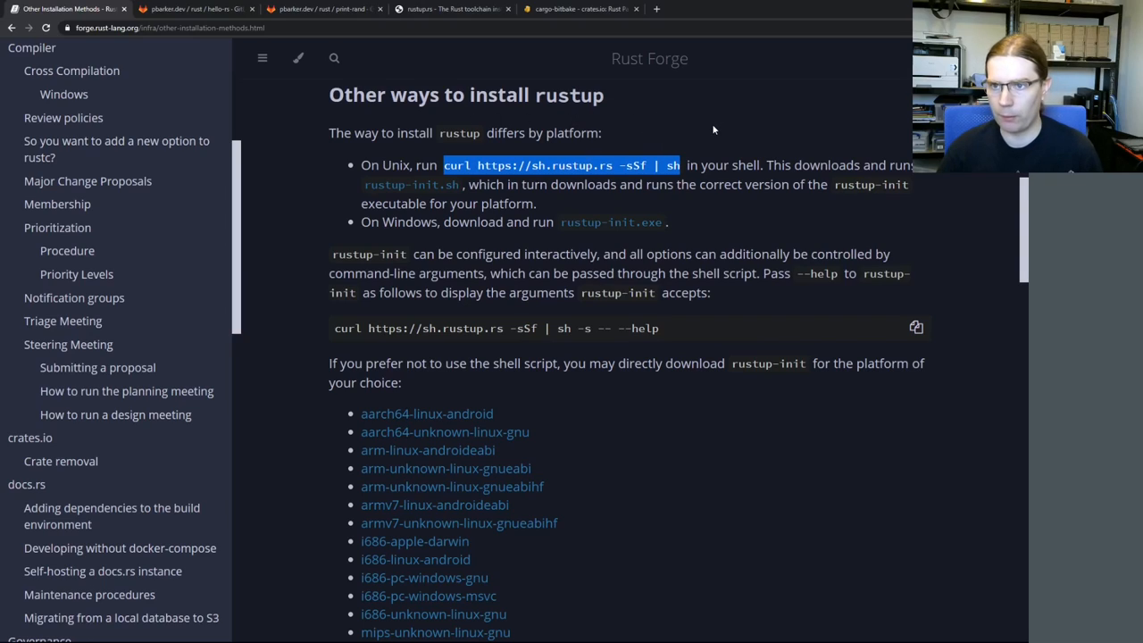
mouse_move(640, 161)
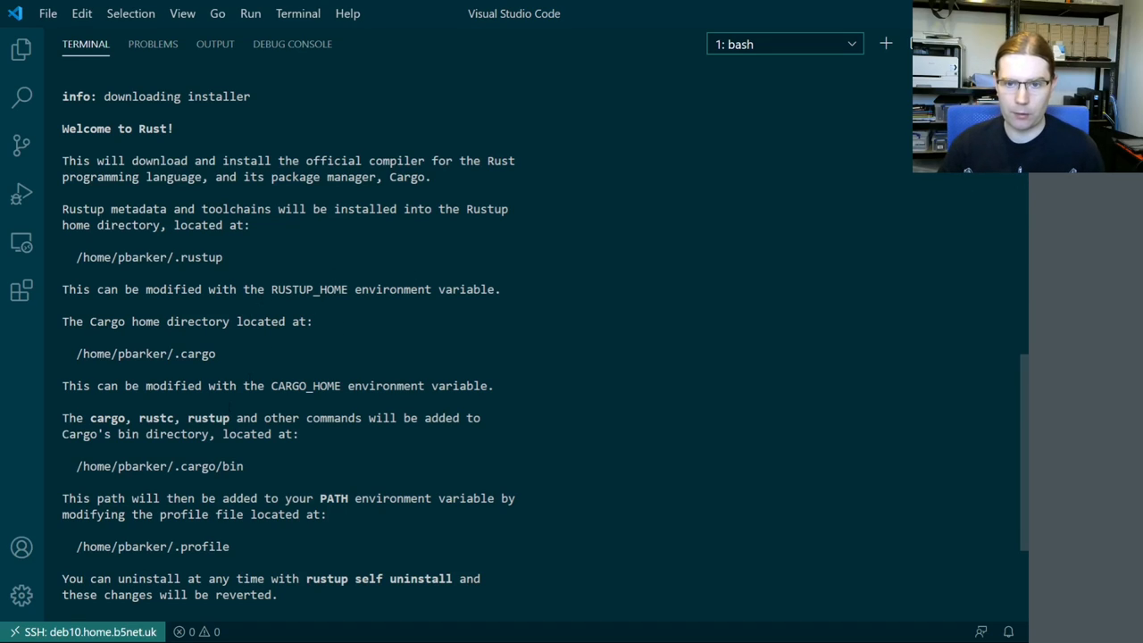
Run the rustup install script and reach its proceed/customize/cancel prompt
double_click(160, 464)
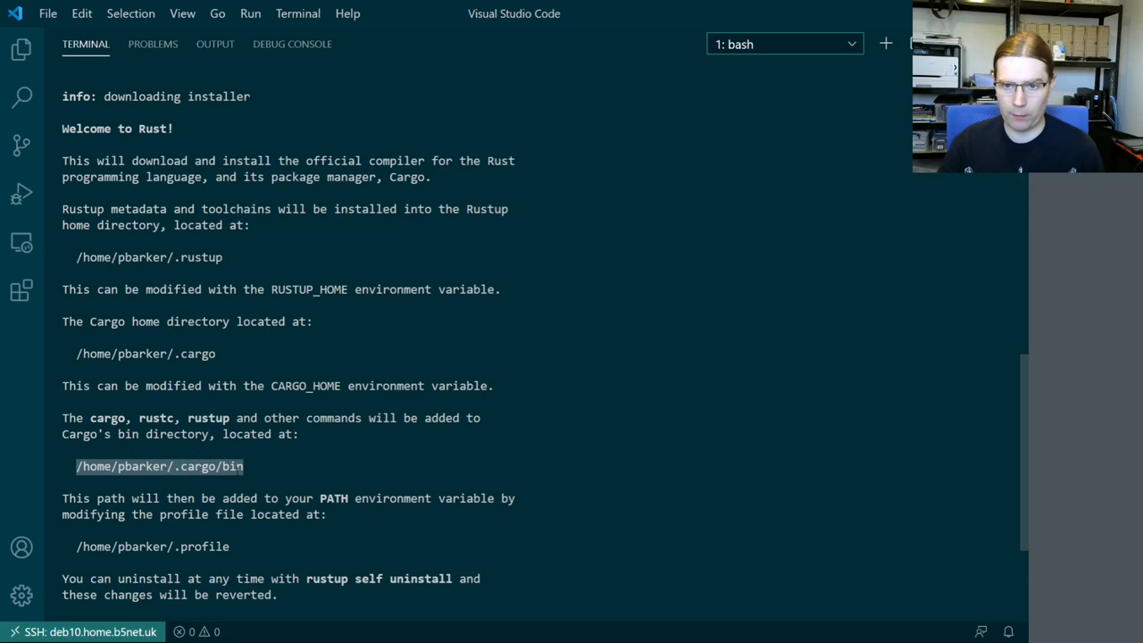
scroll(down, 3)
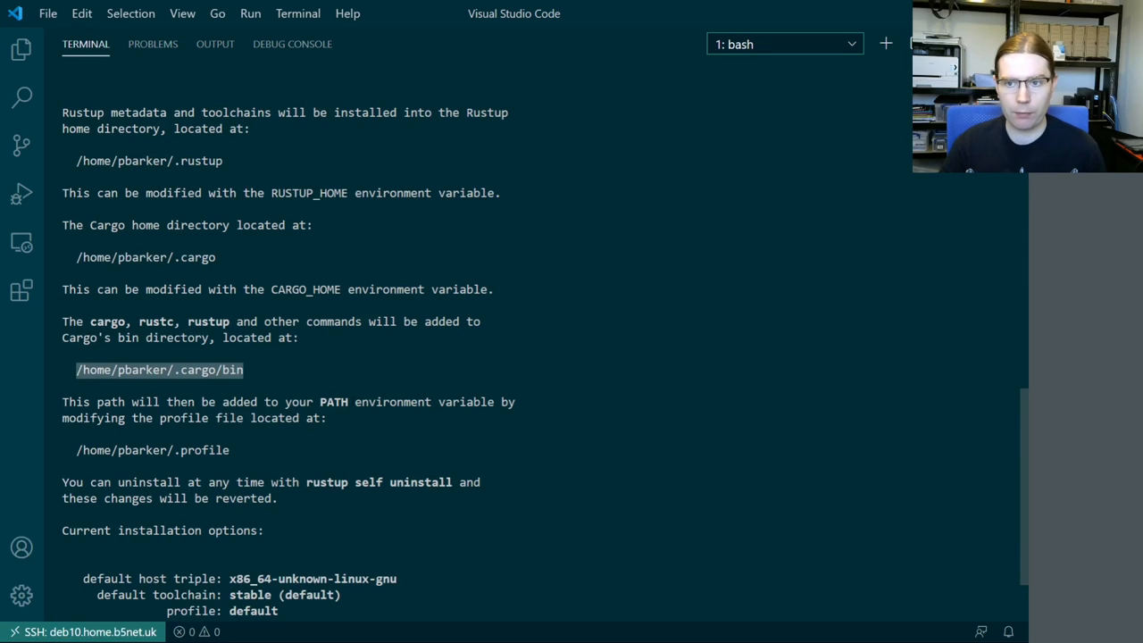
scroll(down, 3)
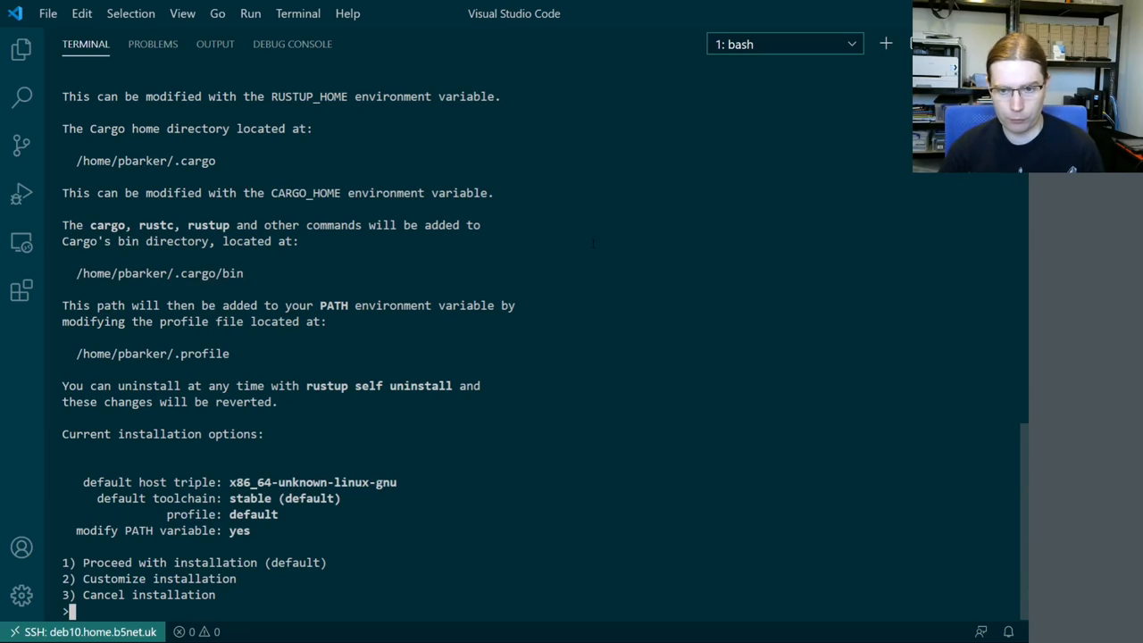
Install Rust with default option 1, source $HOME/.cargo/env, and check rustc and cargo versions
text(1)
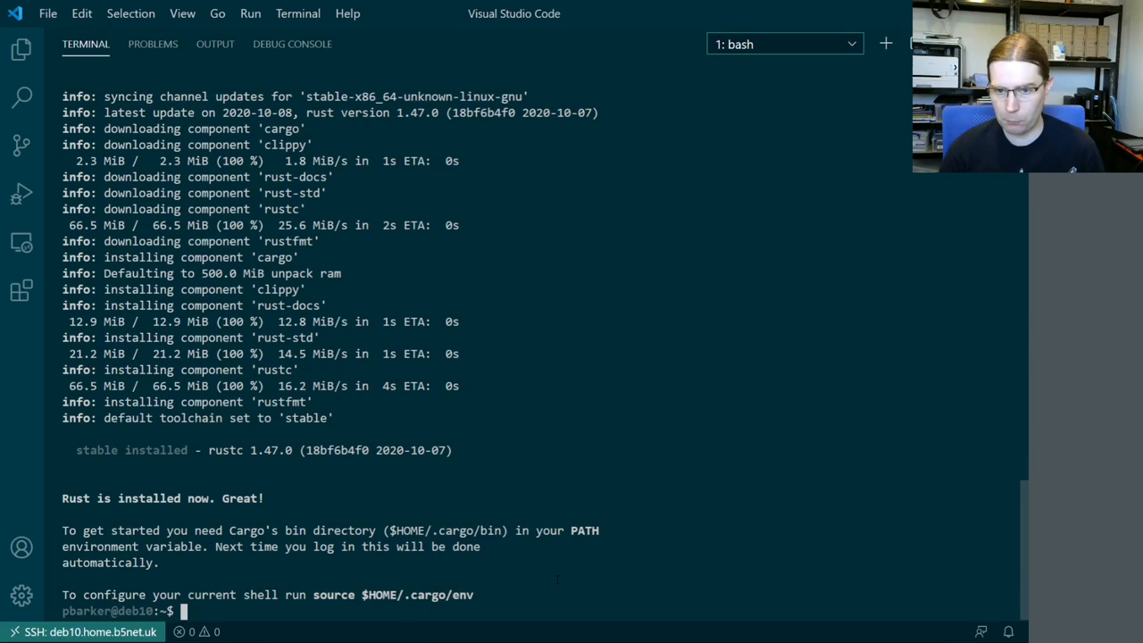
text(source $HOME/.cargo/env)
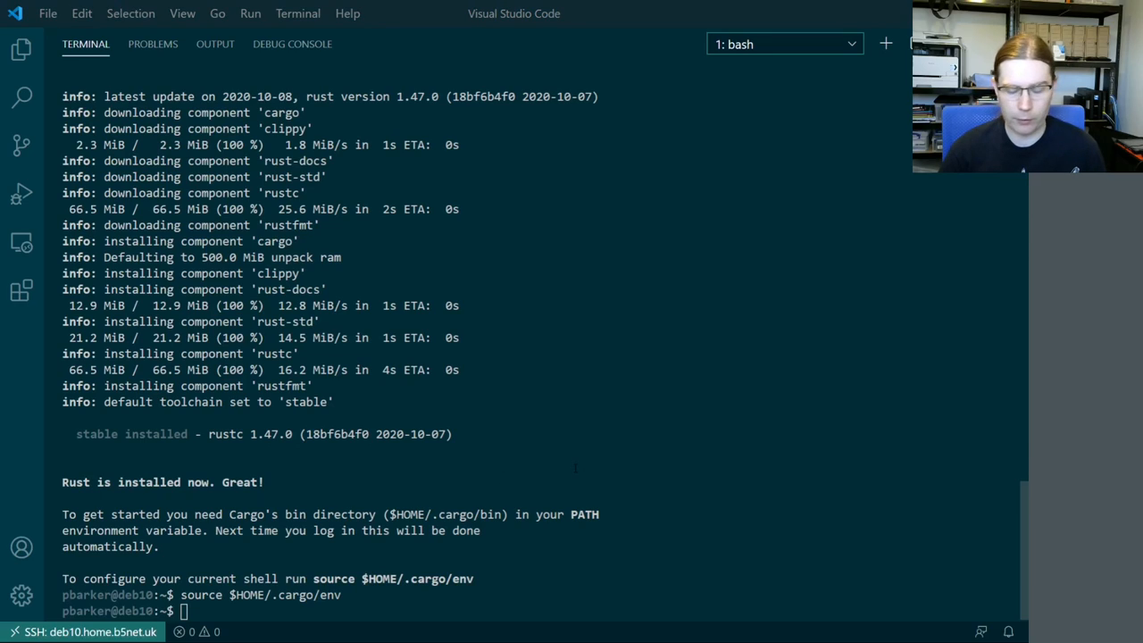
text(rustc --version)
text(ca)
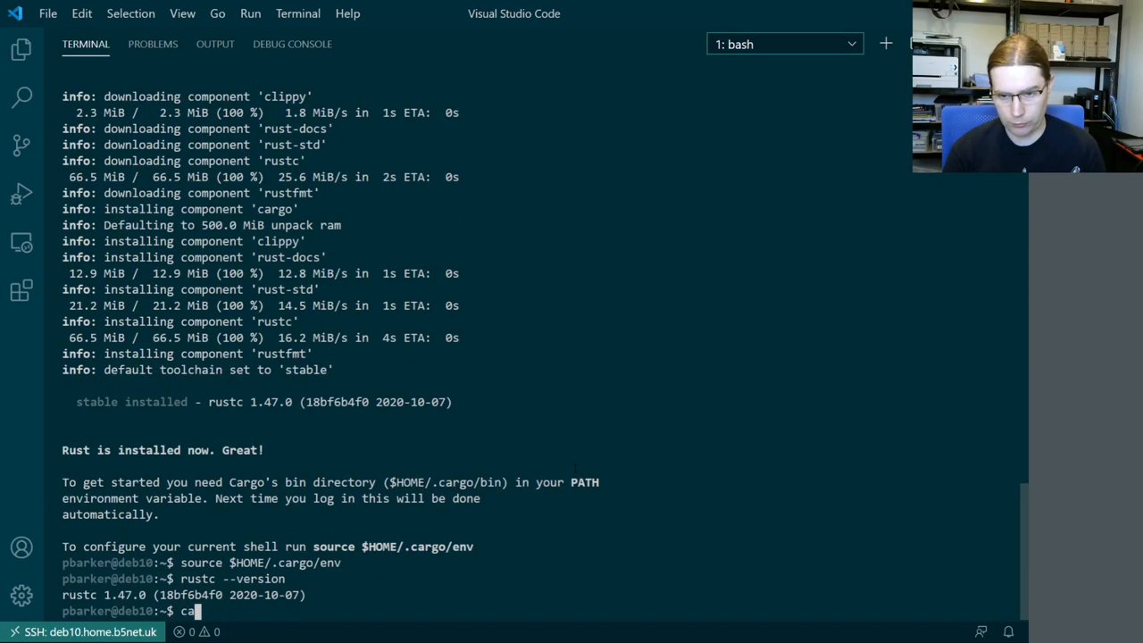
text(rgo --version)
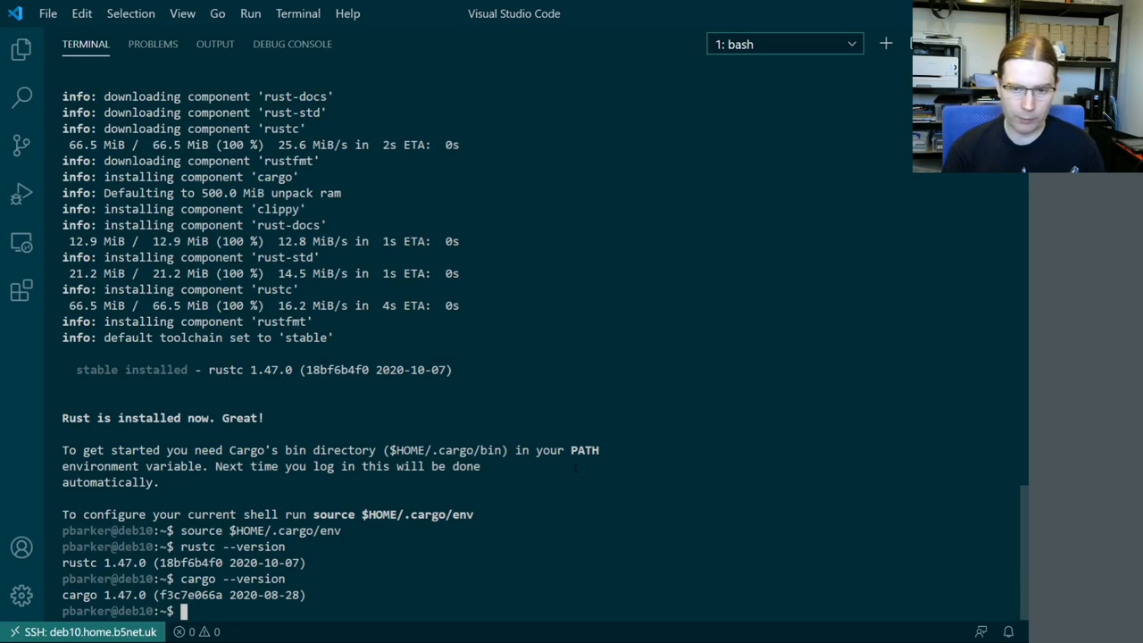
Create the hello package with cargo init, enter it, and print Cargo.toml and src/main.rs
text(cargi)
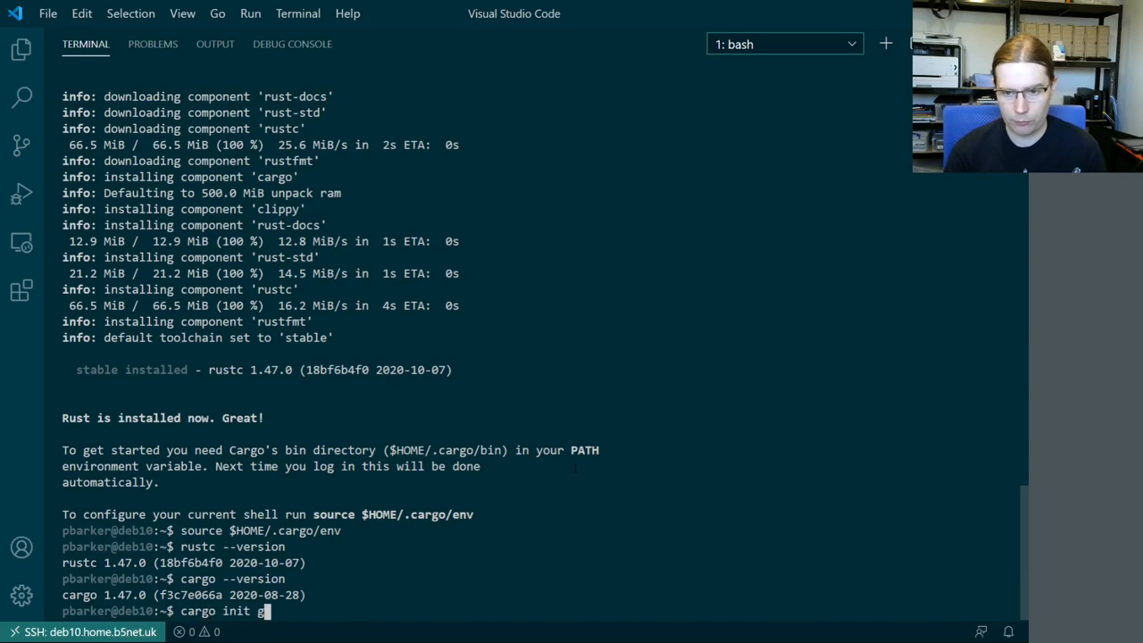
text(ello)
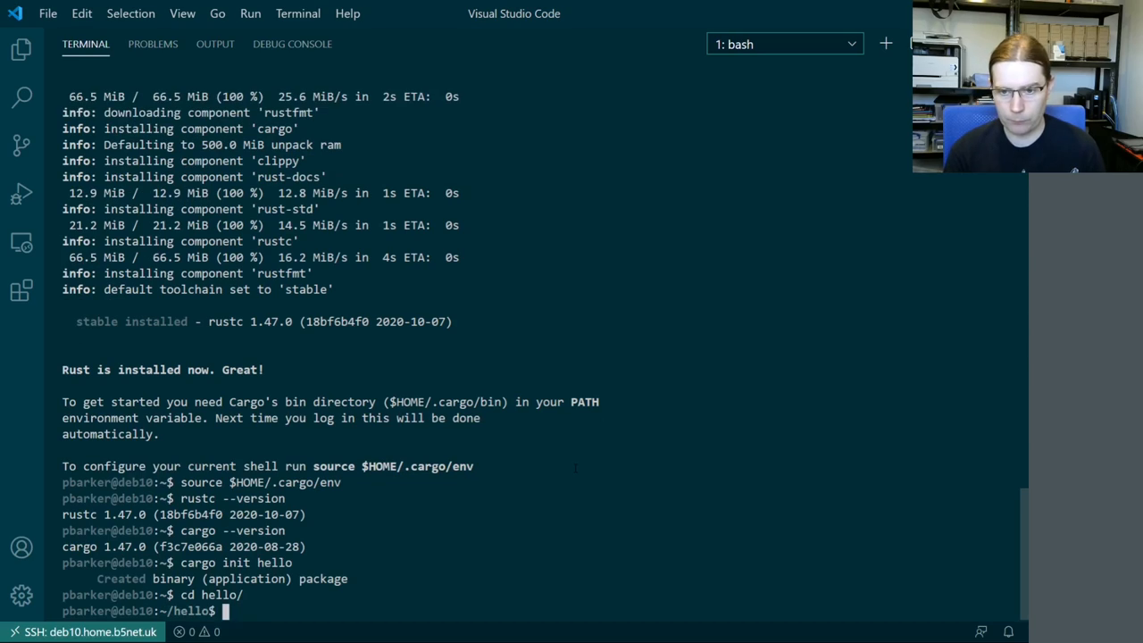
text(cat Cargo.toml)
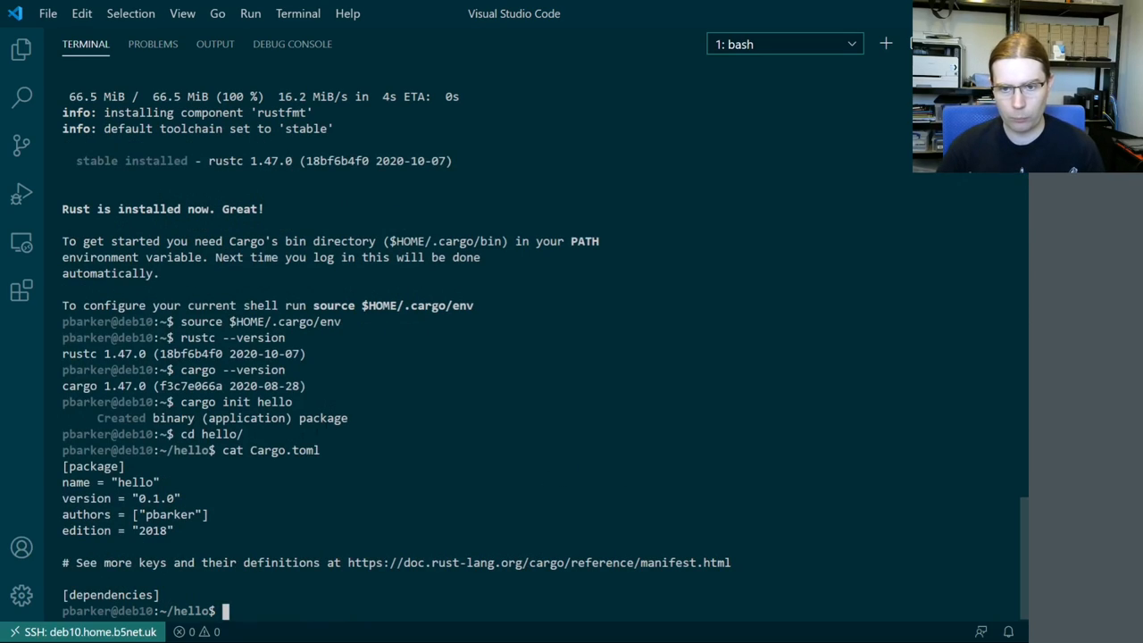
text(c)
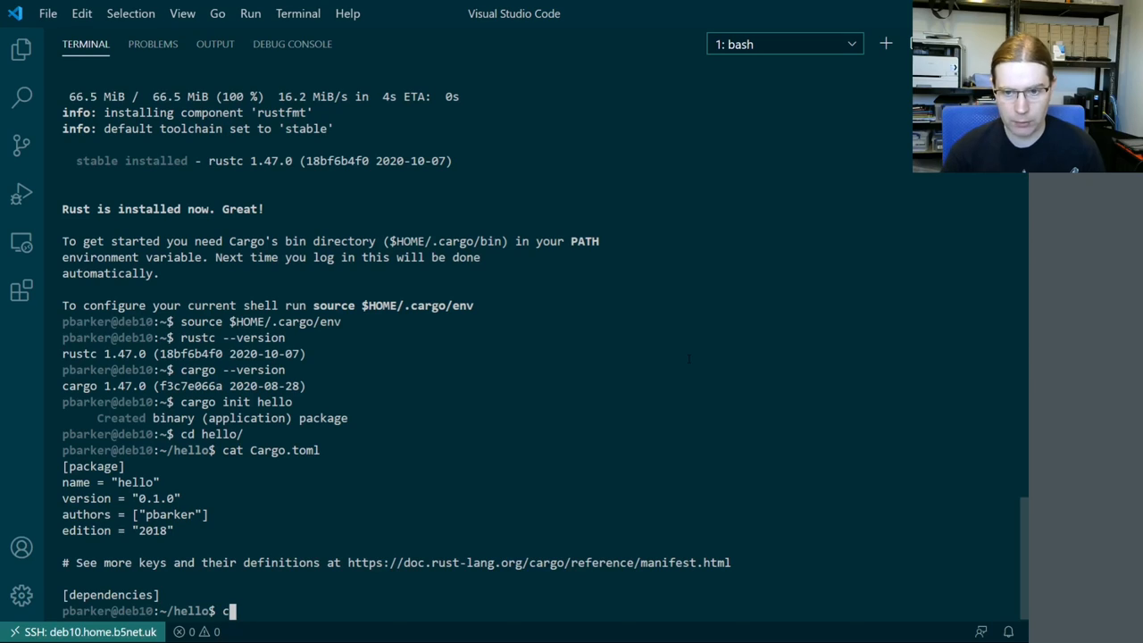
text(at src/main.rs)
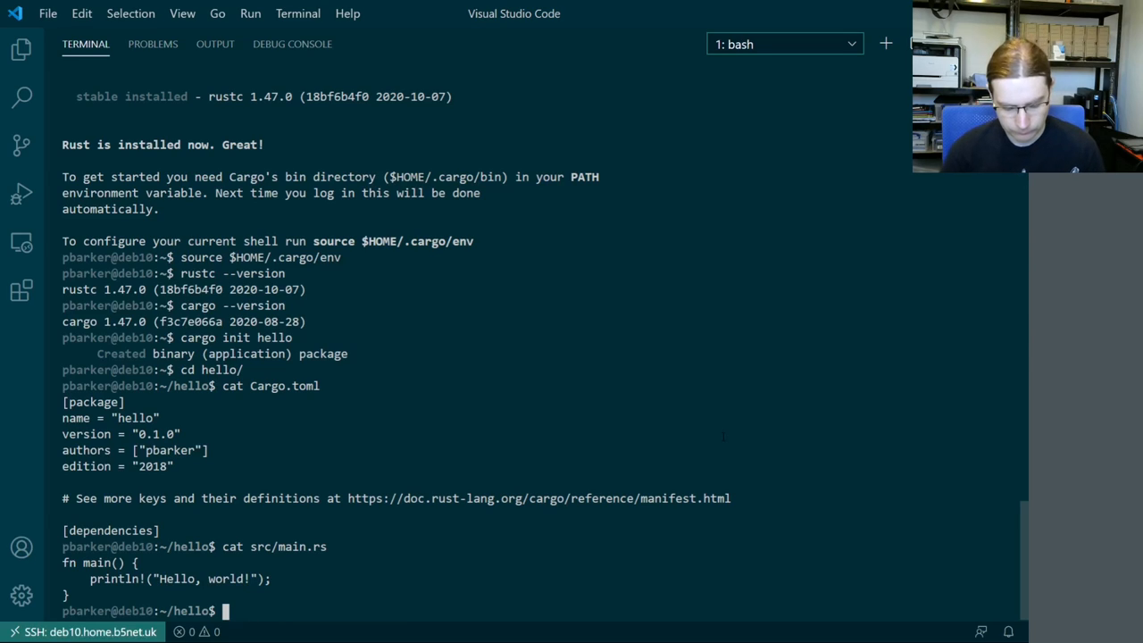
Build and run hello so it prints Hello, world!, then return to the parent folder
text(cargo build)
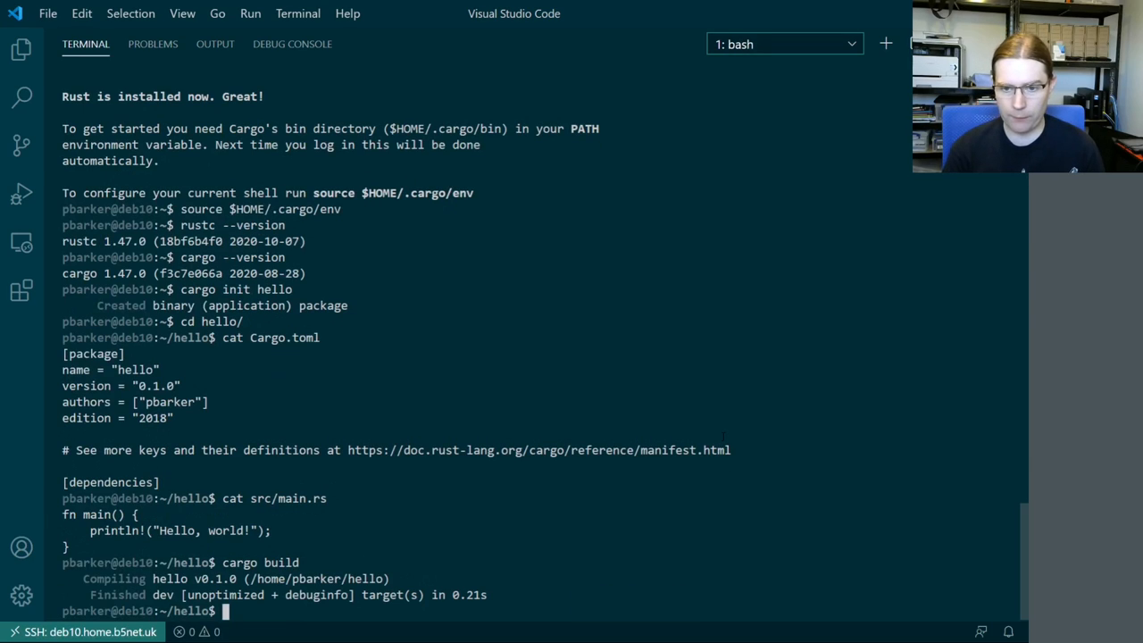
text(cargo run)
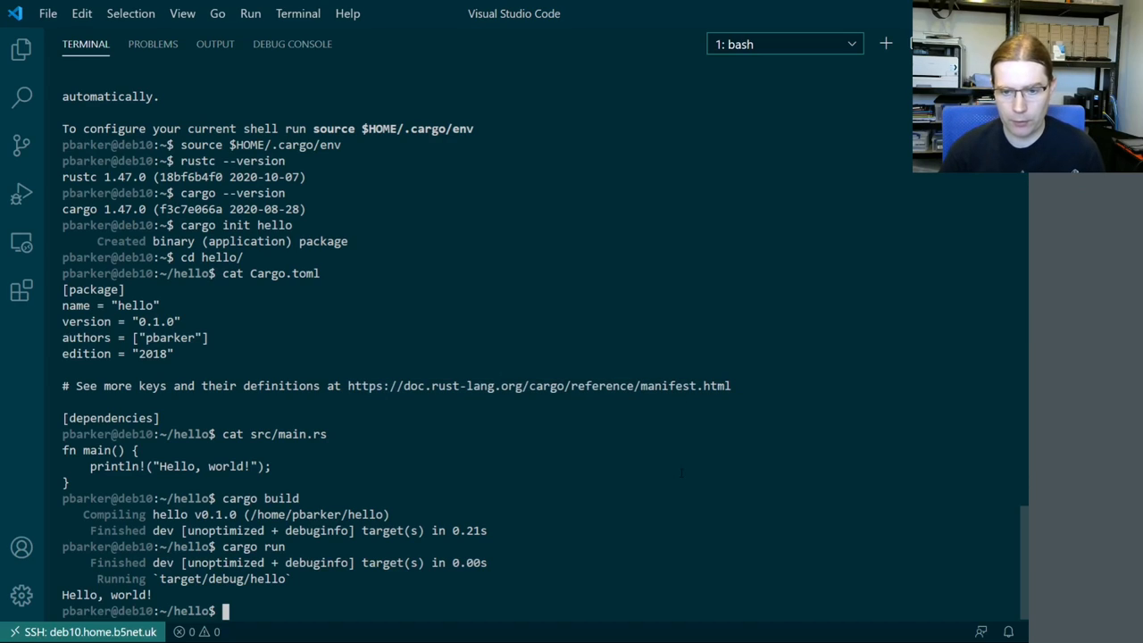
text(cd ..)
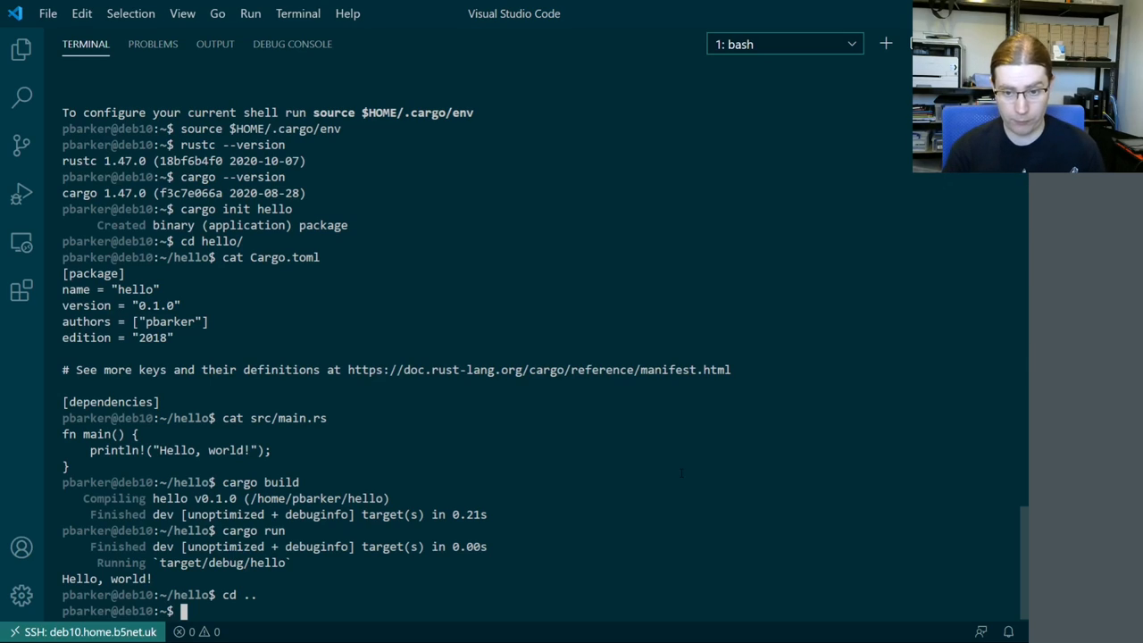
Clone print-rand from gitlab.com/pbarker.dev/rust, enter its folder and start cargo build
text(git)
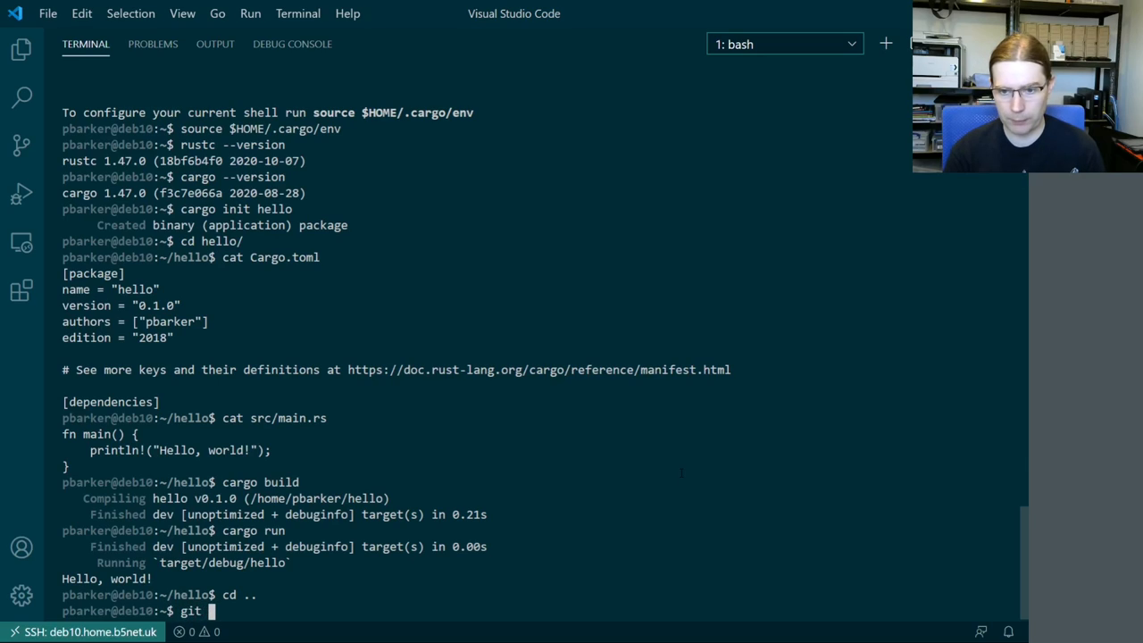
text(clone g)
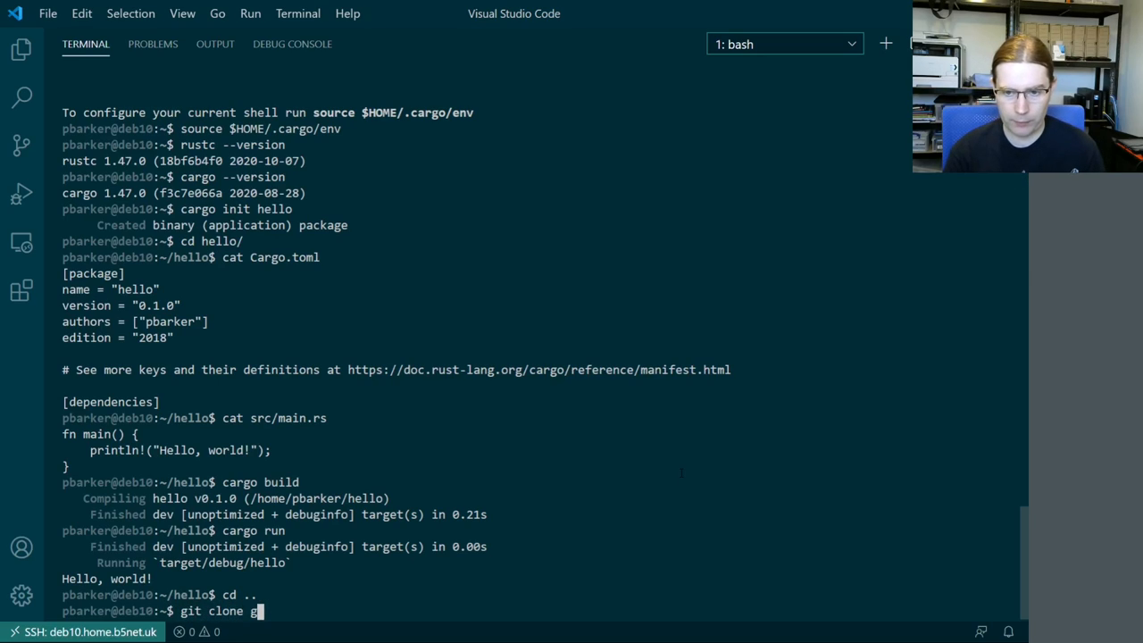
text(ttps://gitlab.com/pbarker.dev/)
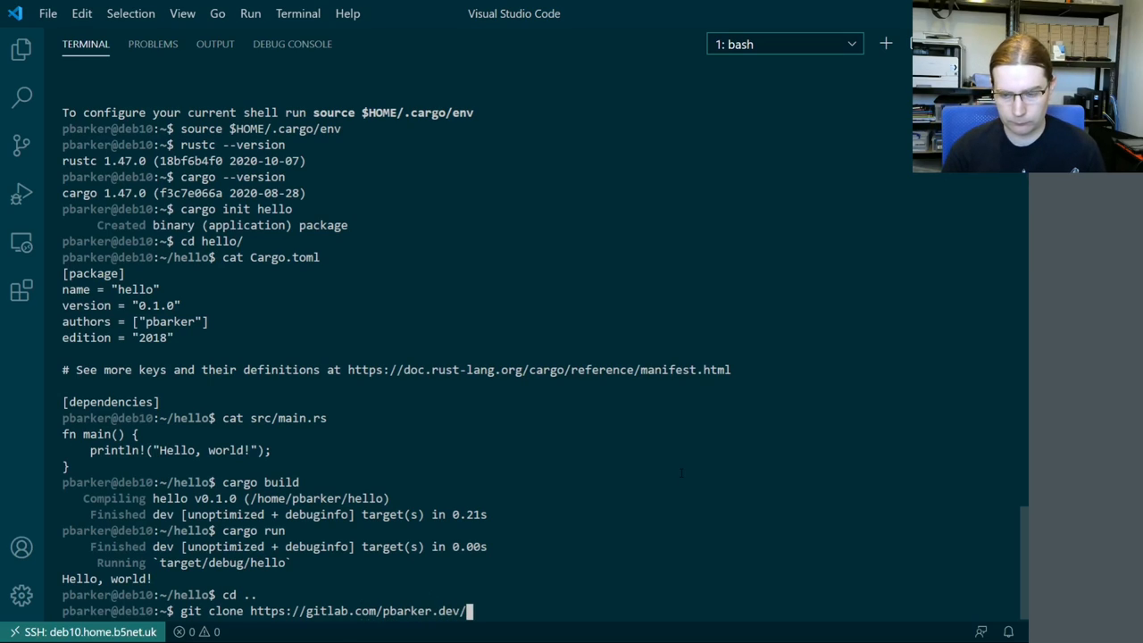
text(rust/print-r)
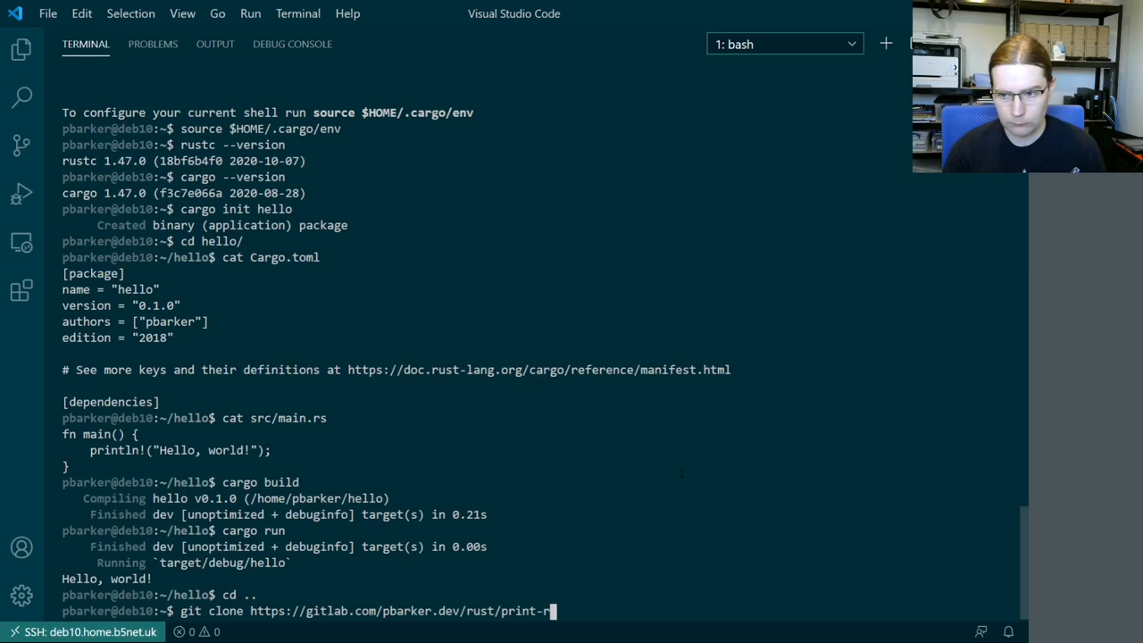
text(and.git)
text(cd pr)
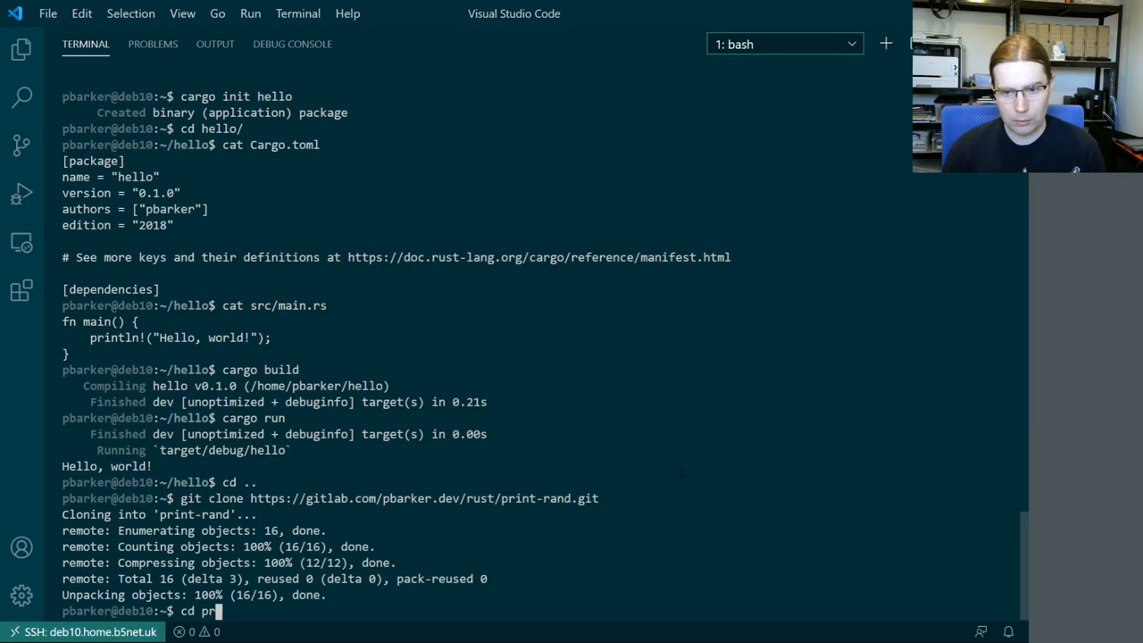
key(Enter)
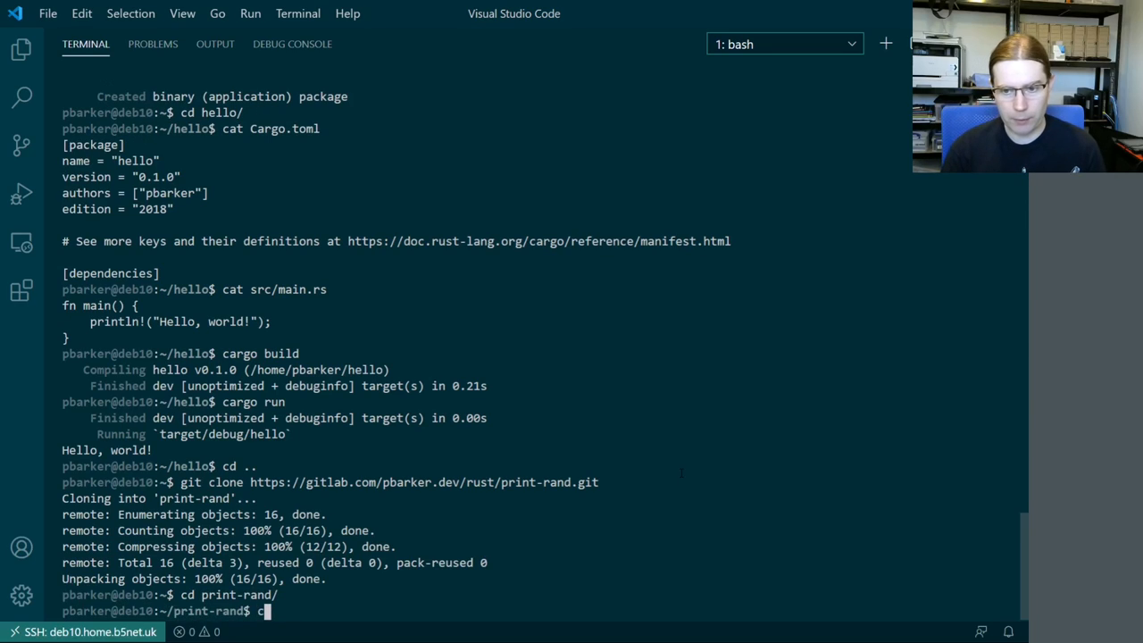
text(argo build)
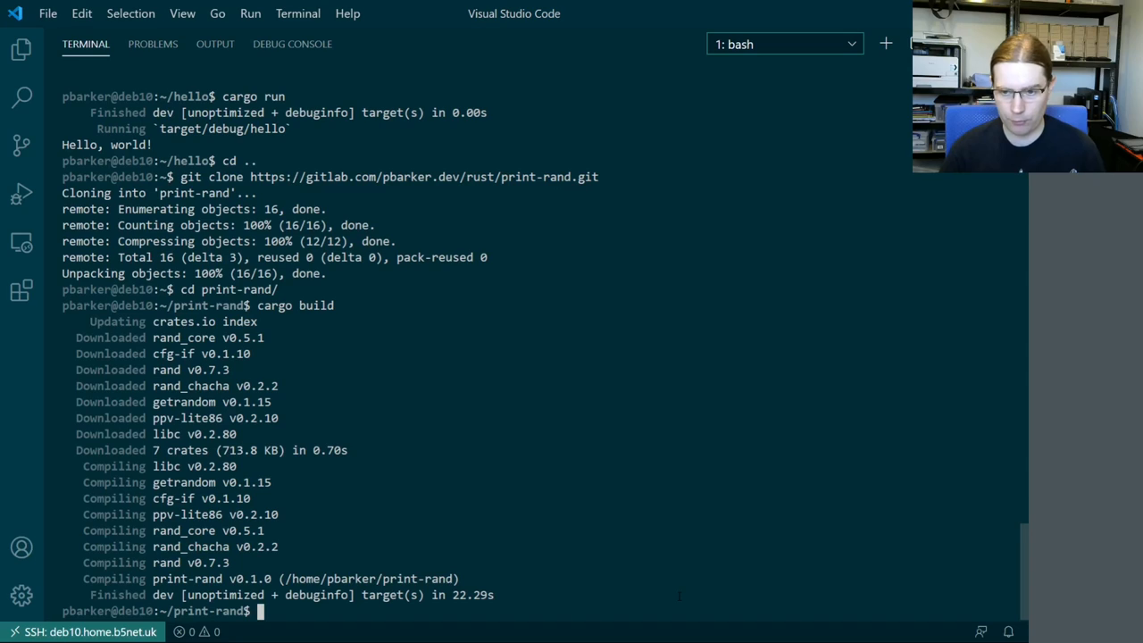
Run print-rand with cargo run to get a random x value
text(caro)
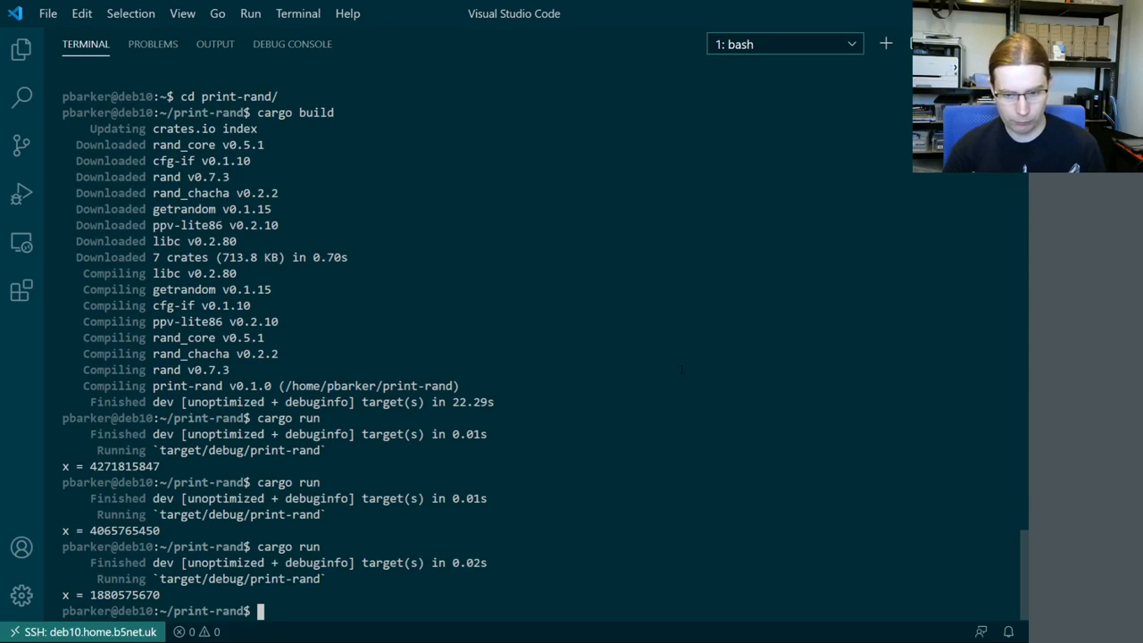
Run the built ./target/debug/print-rand binary directly for another random x
text(./ta)
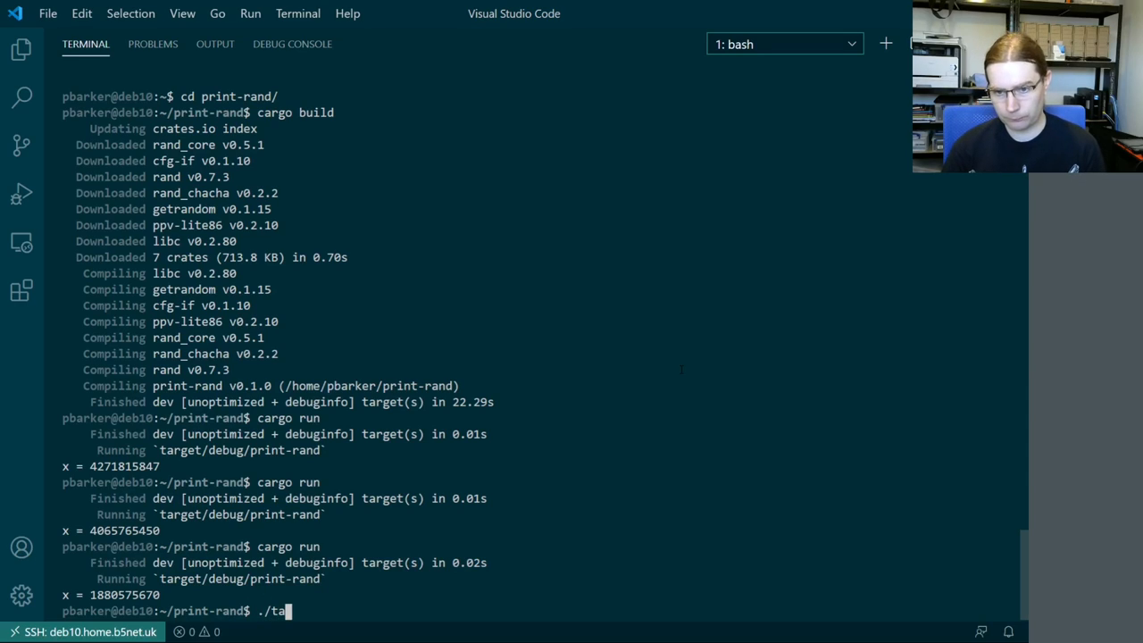
text(target/debug/)
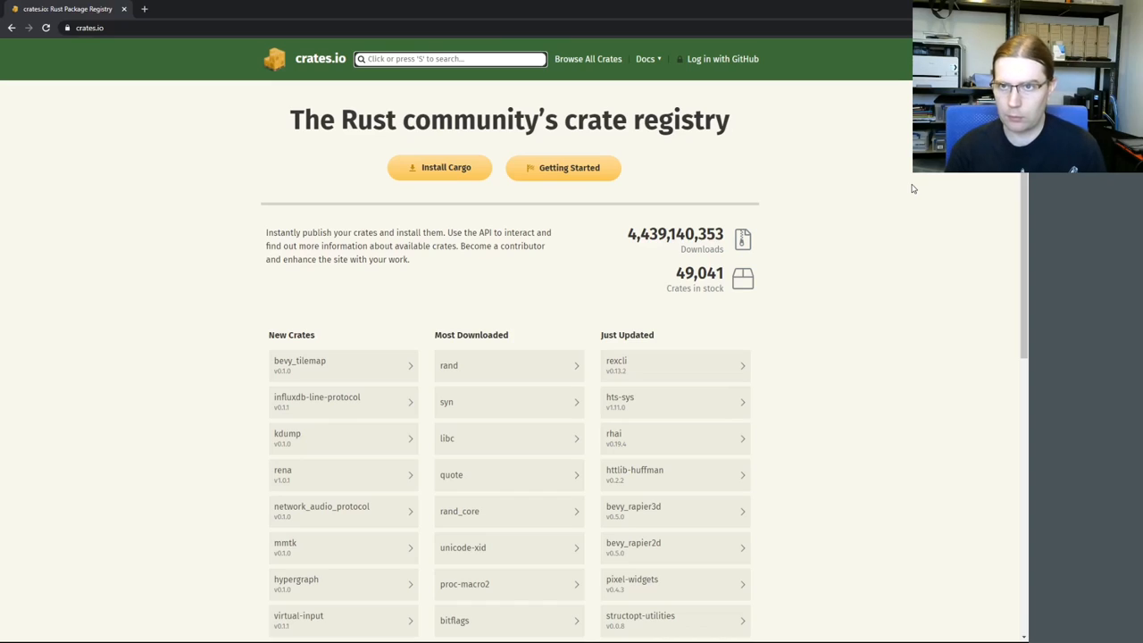
Search crates.io for cargo-bitbake and land on its crate page (v0.3.14)
text(cargo-bitbake)
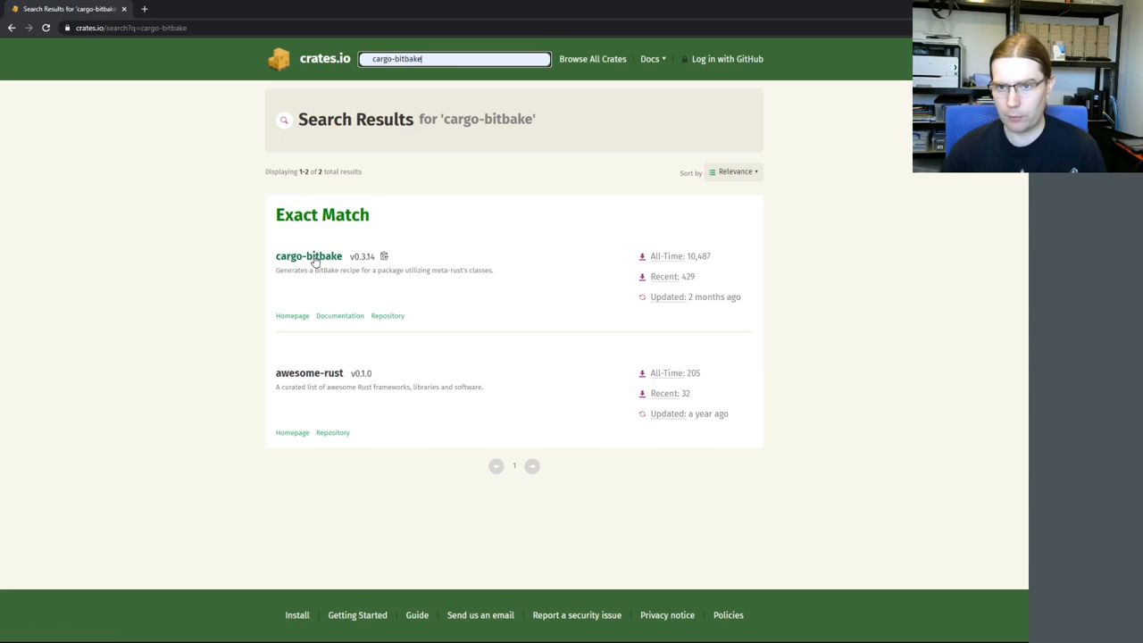
click(307, 257)
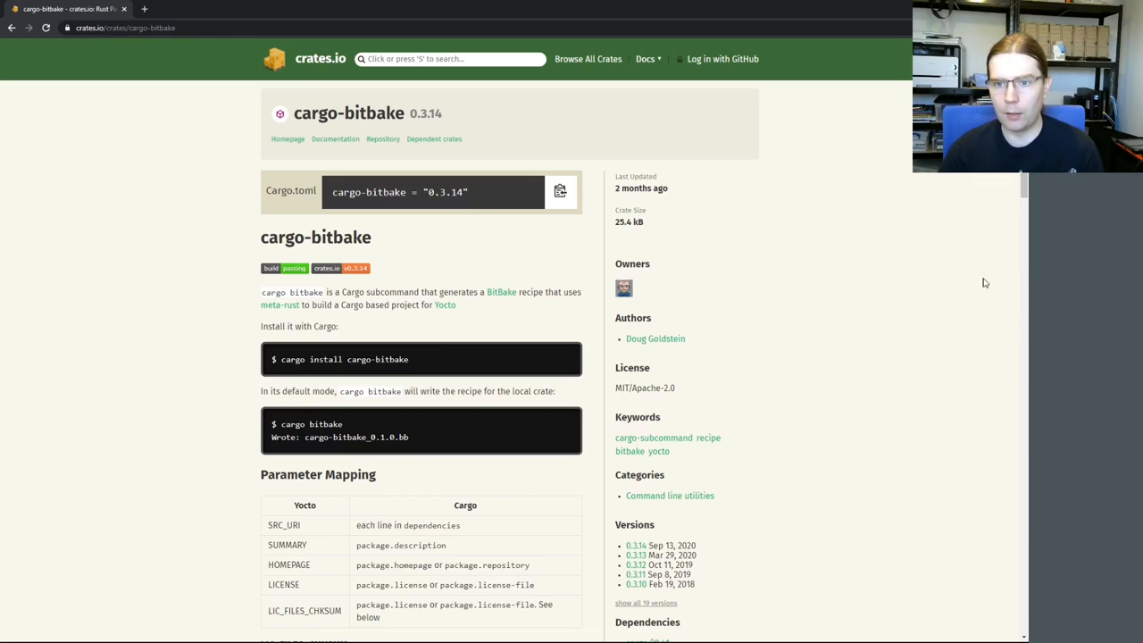
mouse_move(507, 368)
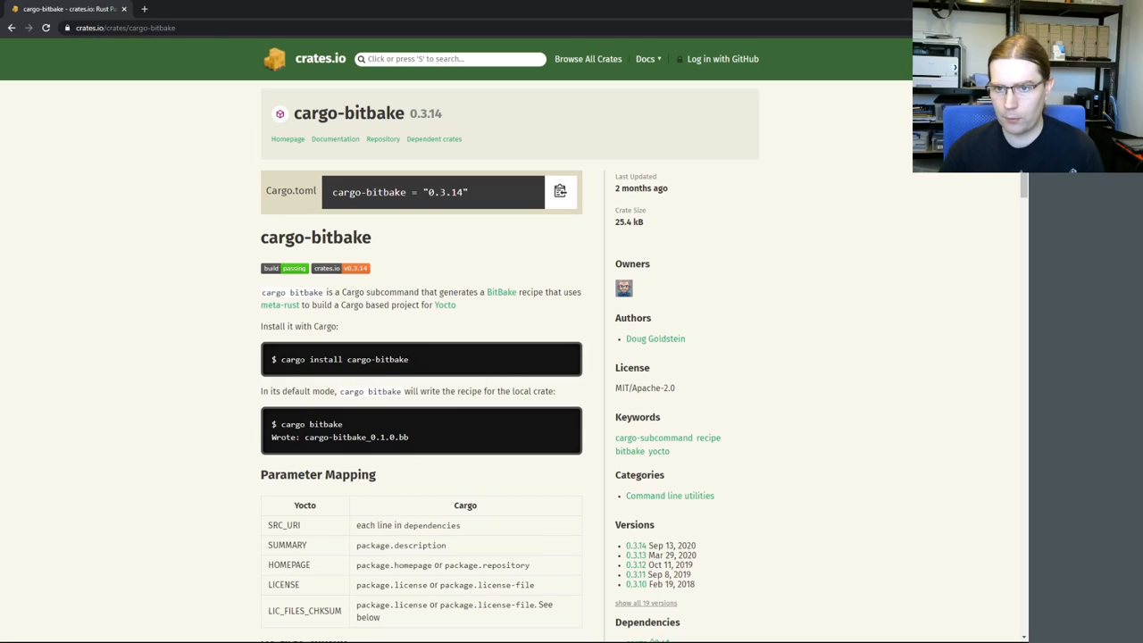
mouse_move(449, 378)
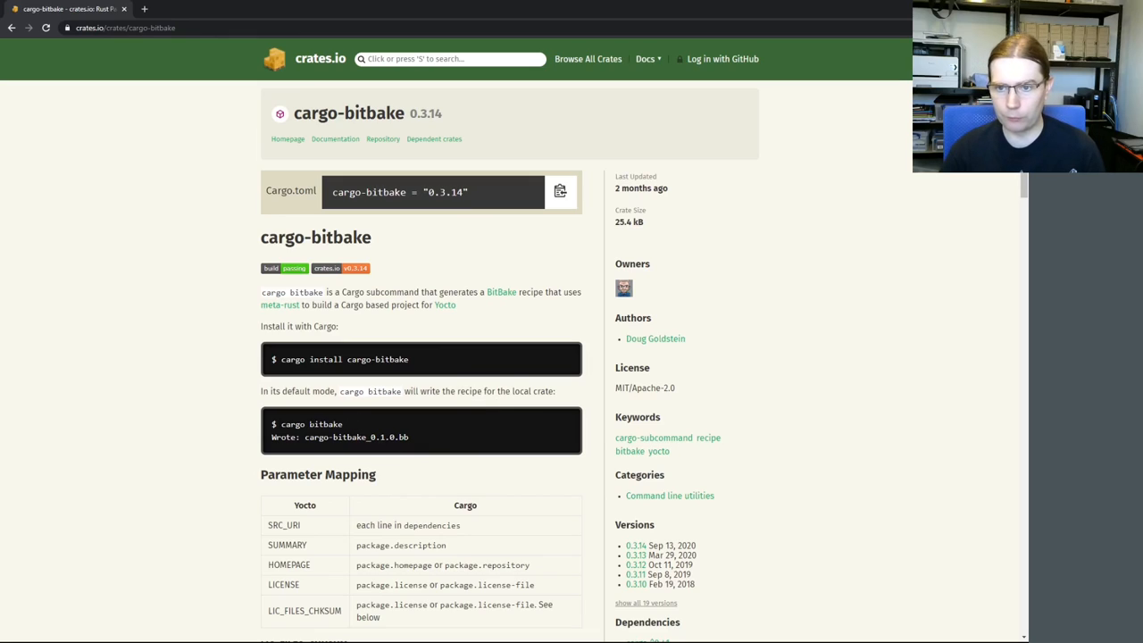
mouse_move(986, 398)
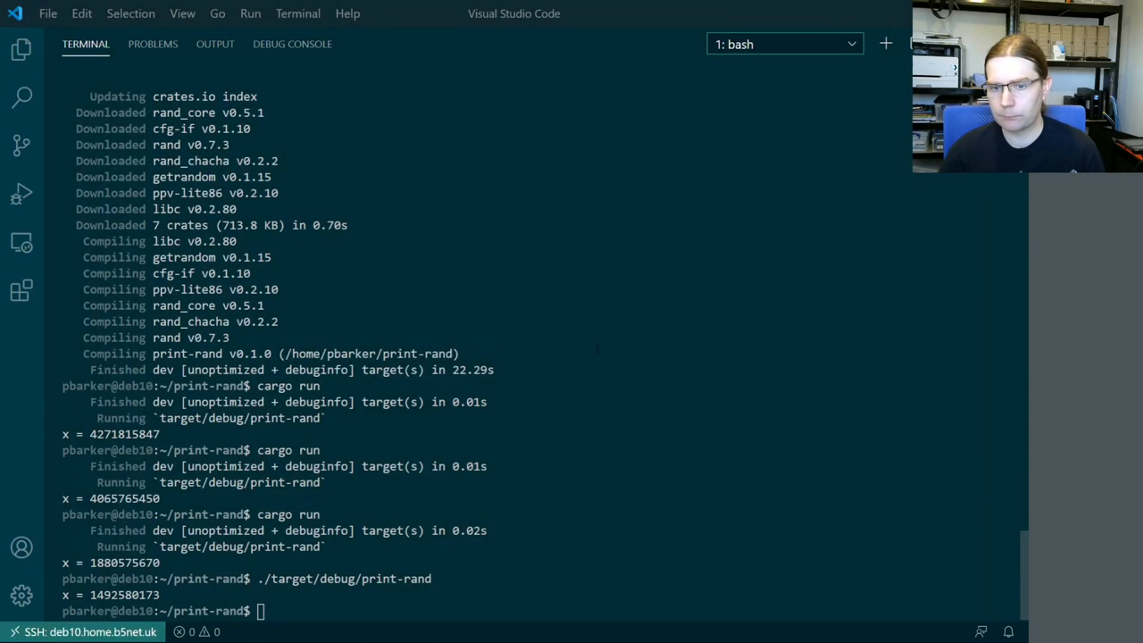
Run cargo install cargo-bitbake so v0.3.14 is built into .cargo/bin
text(carg)
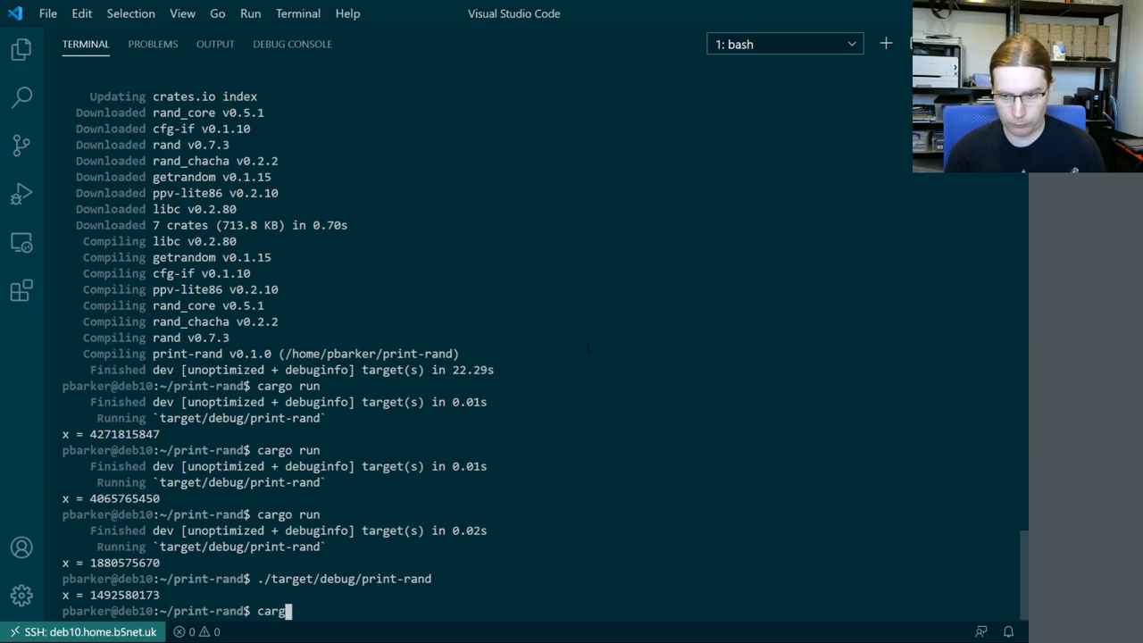
text(install ca)
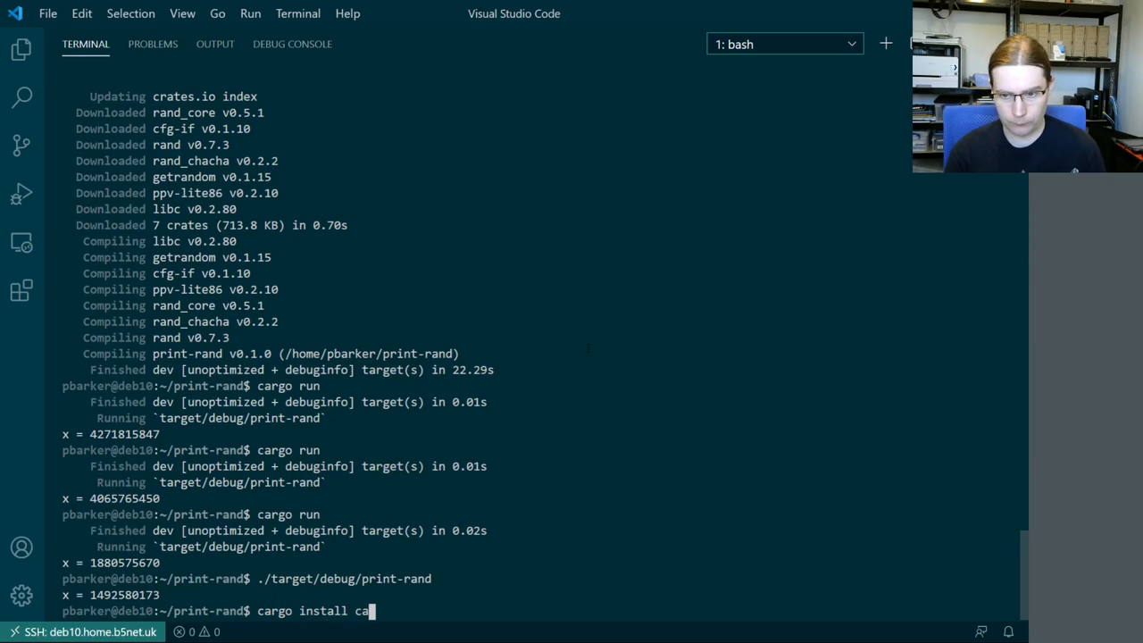
text(rgo-bit)
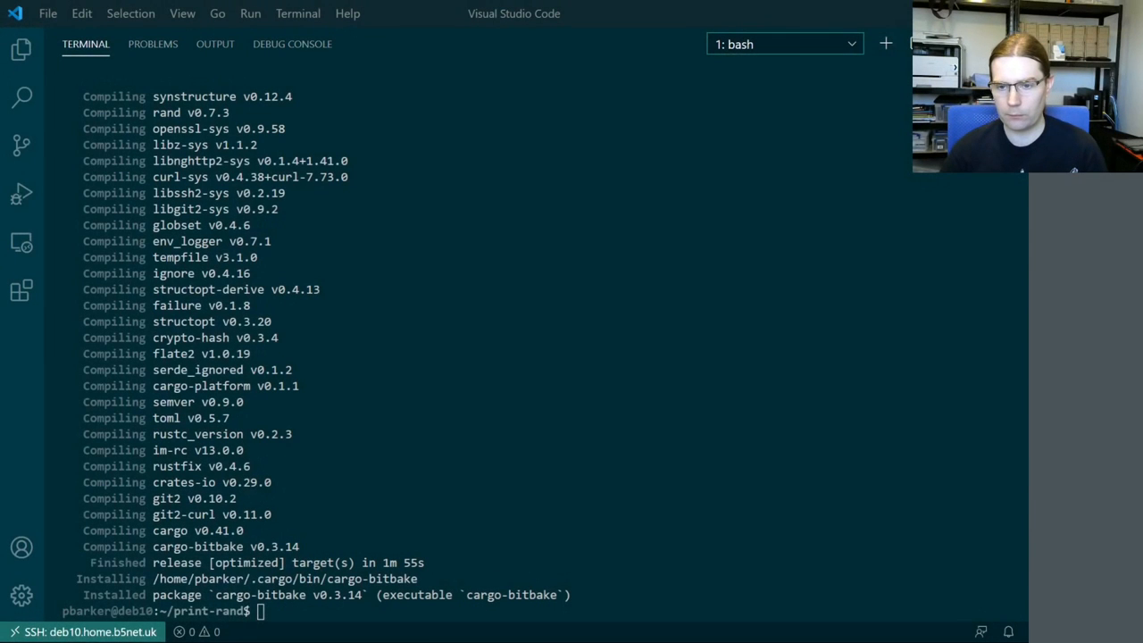
mouse_move(614, 311)
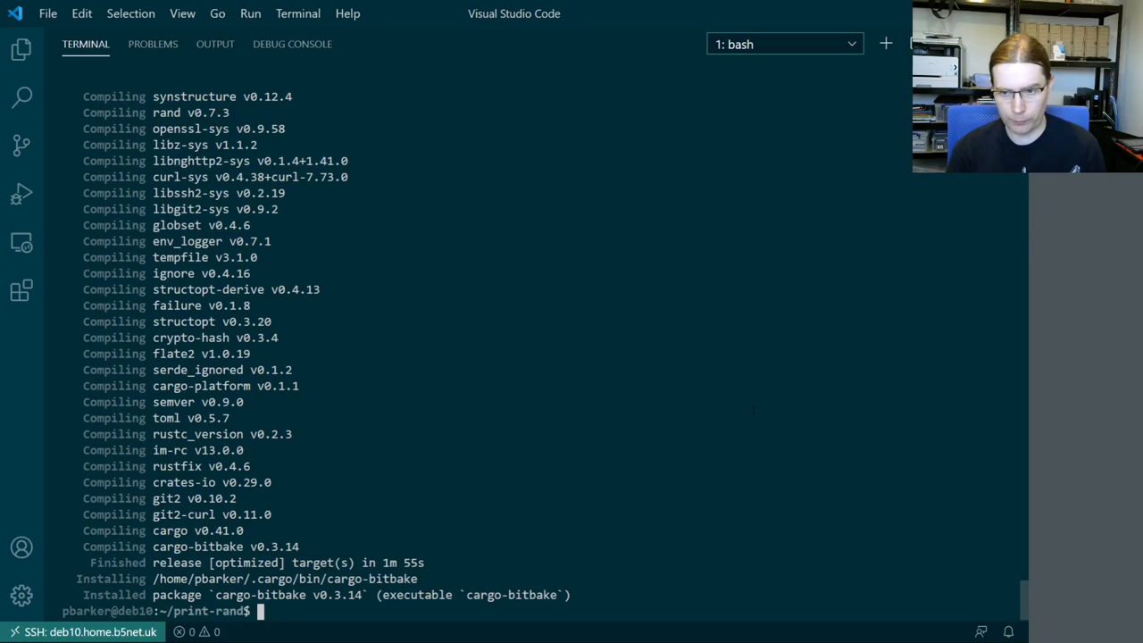
Run cargo bitbake to generate the print-rand_0.1.0.bb recipe
text(cargo)
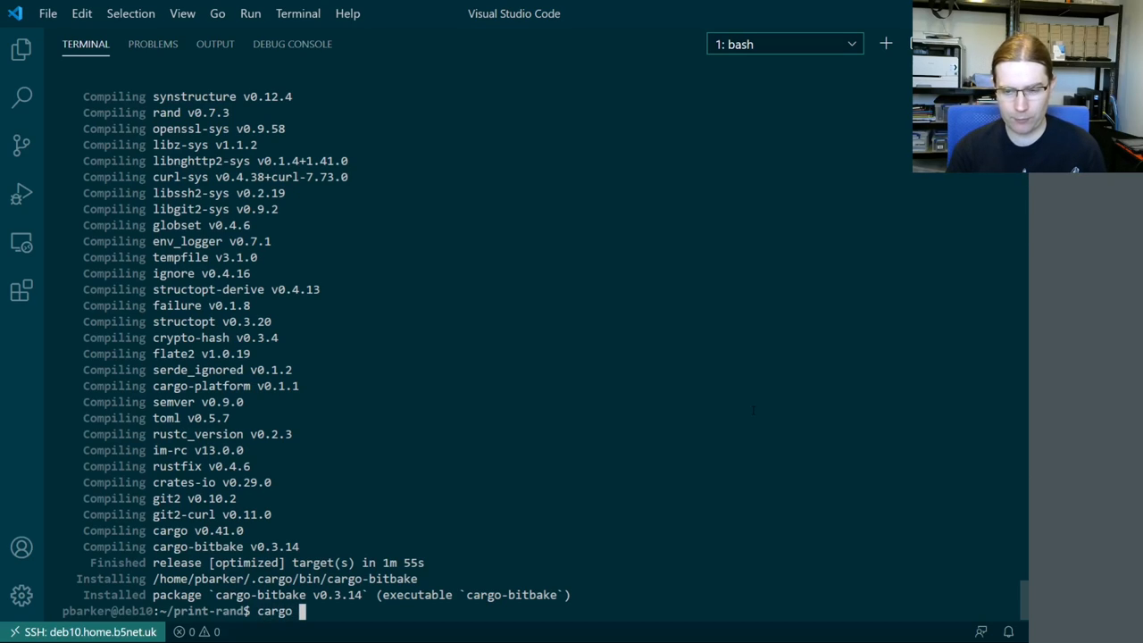
text(bitbak)
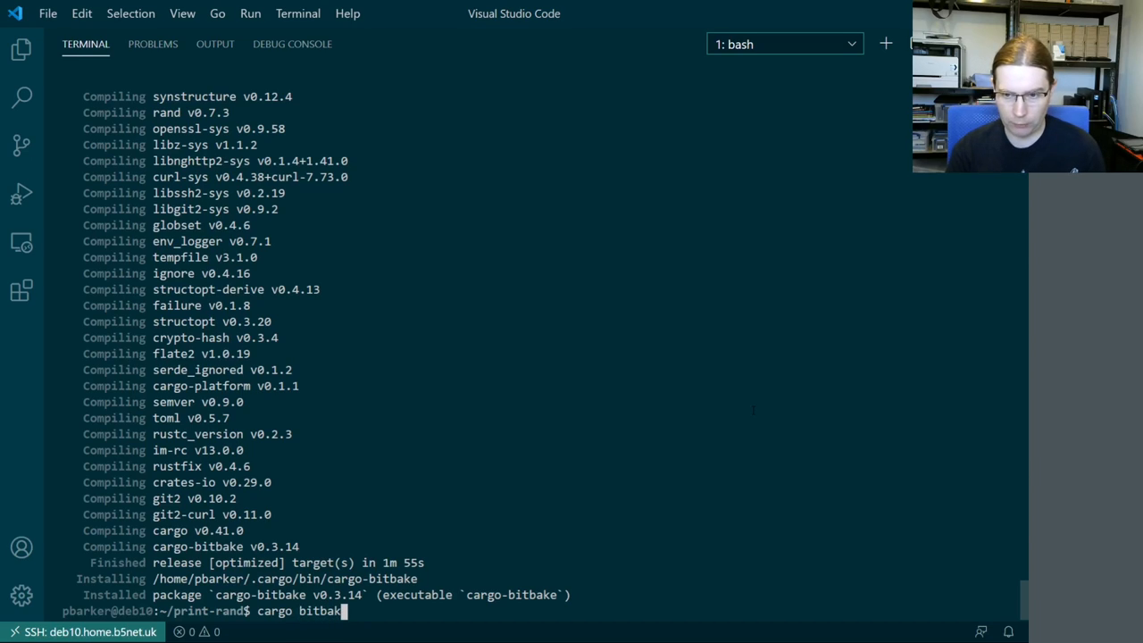
text(e)
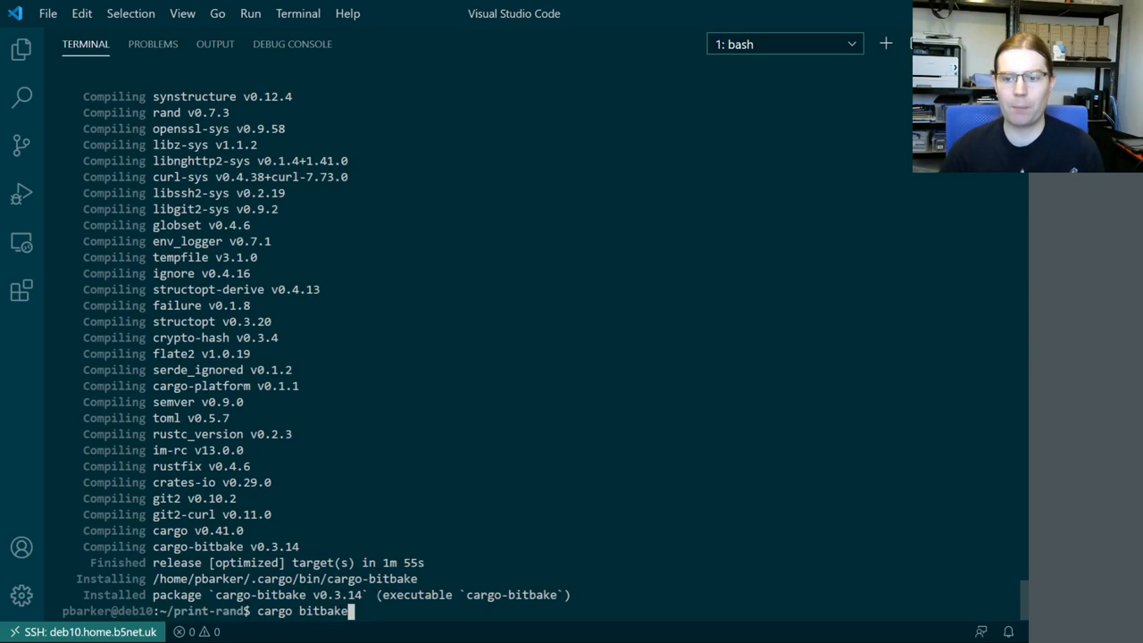
mouse_move(725, 390)
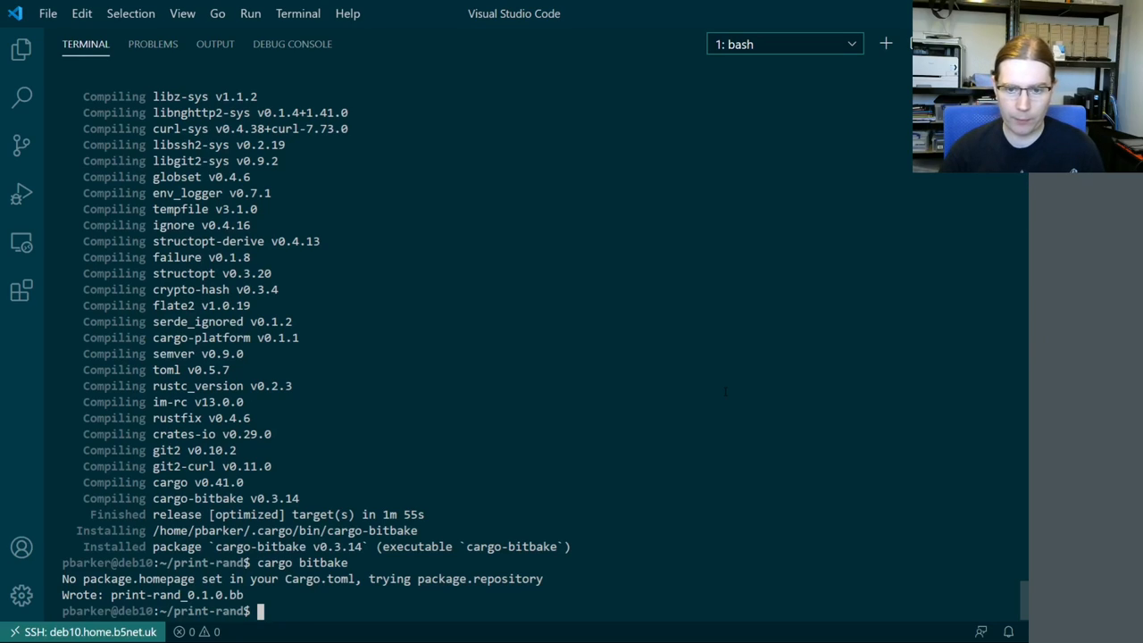
Print the generated print-rand_0.1.0.bb recipe with cat
text(cat print-rand_0.1.0.bb)
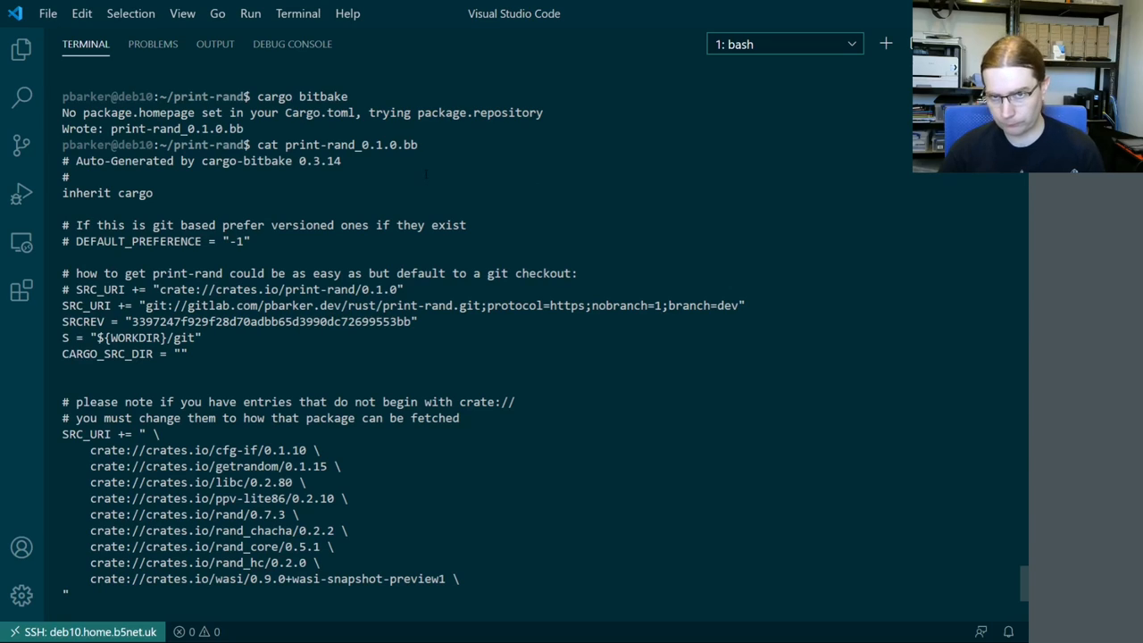
Scroll the recipe output to its LIC_FILES_CHKSUM, summary, homepage and Apache-2.0 license lines
scroll(down, 3)
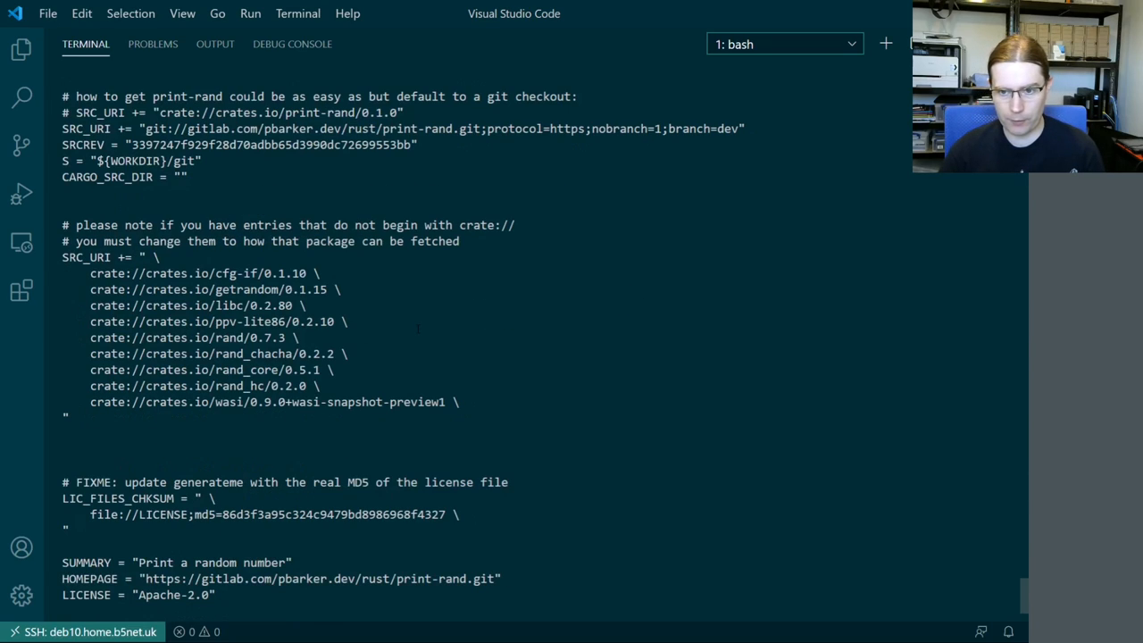
scroll(down, 3)
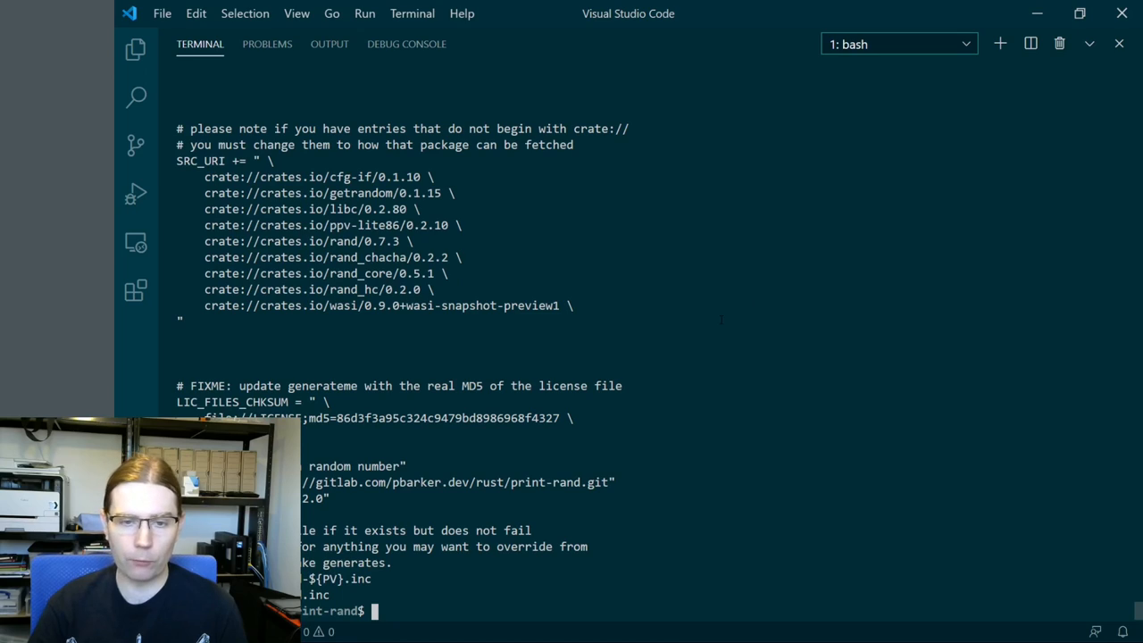
mouse_move(703, 296)
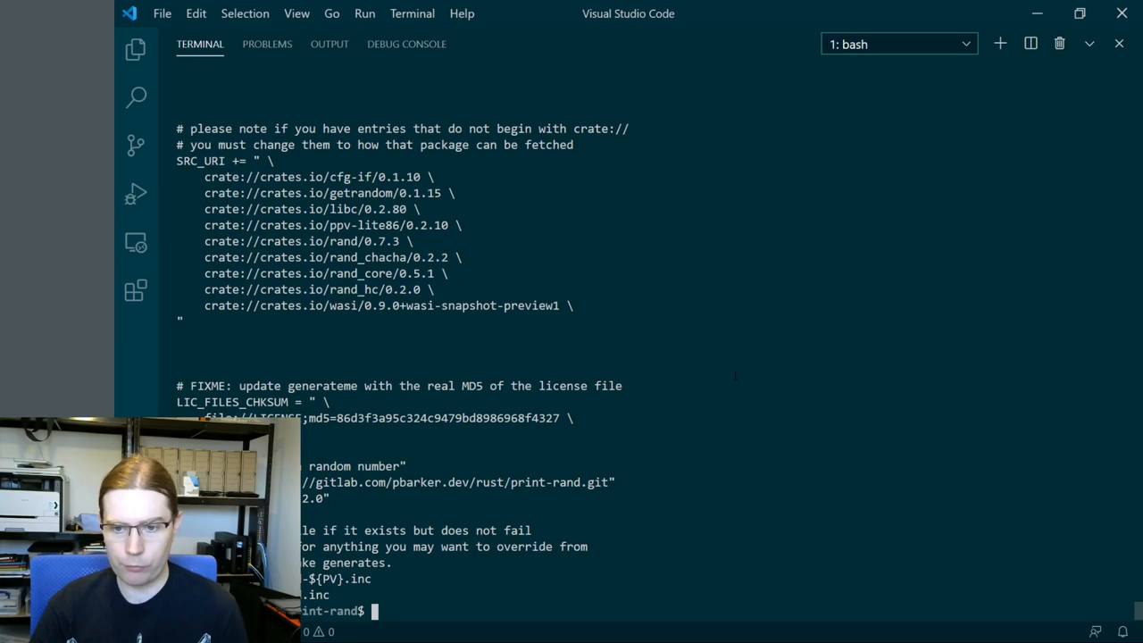
mouse_move(717, 325)
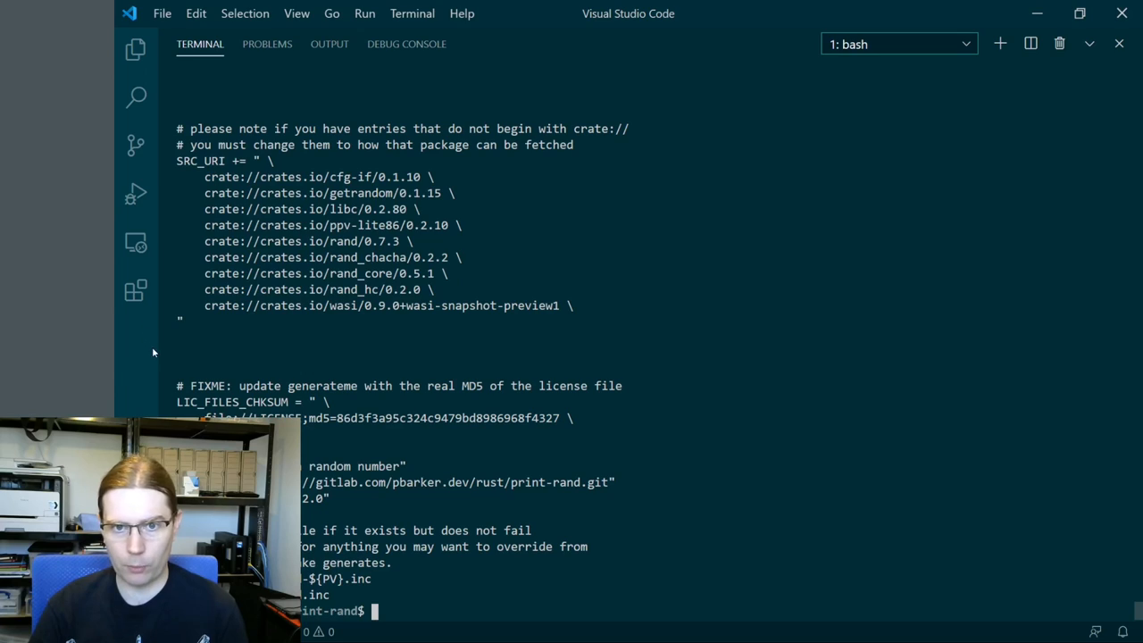
mouse_move(125, 379)
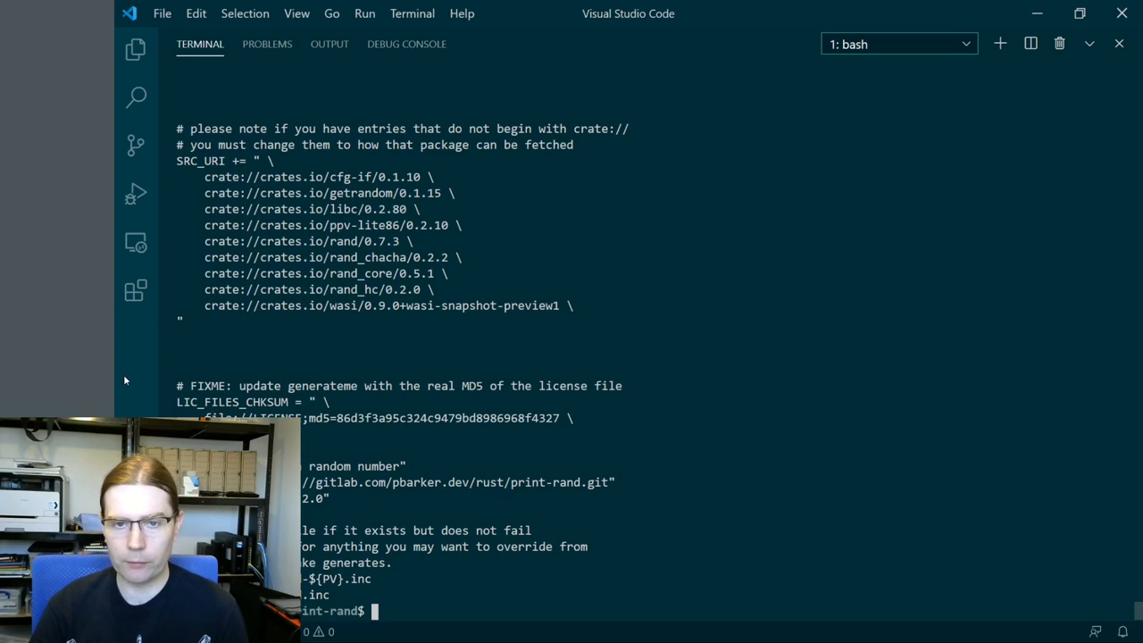